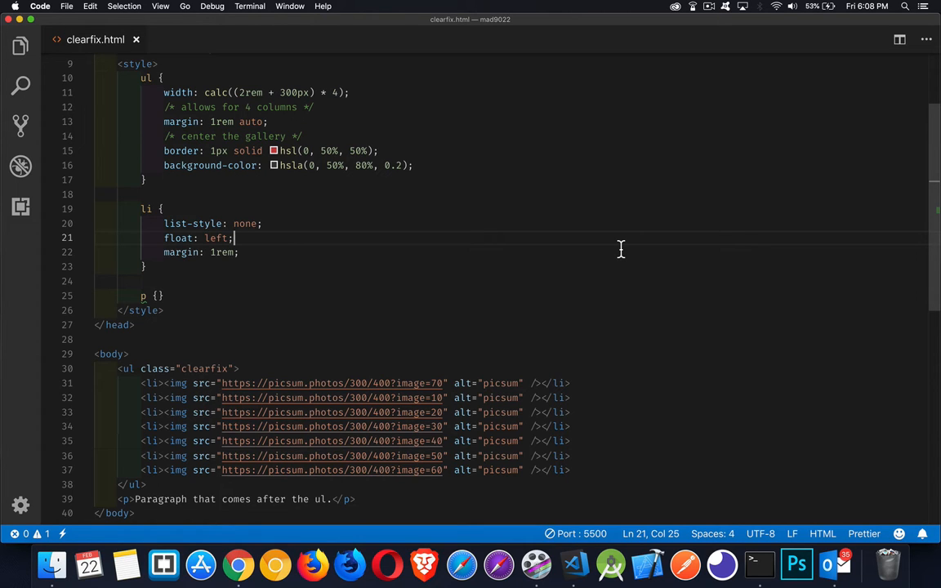
pyautogui.moveTo(603, 252)
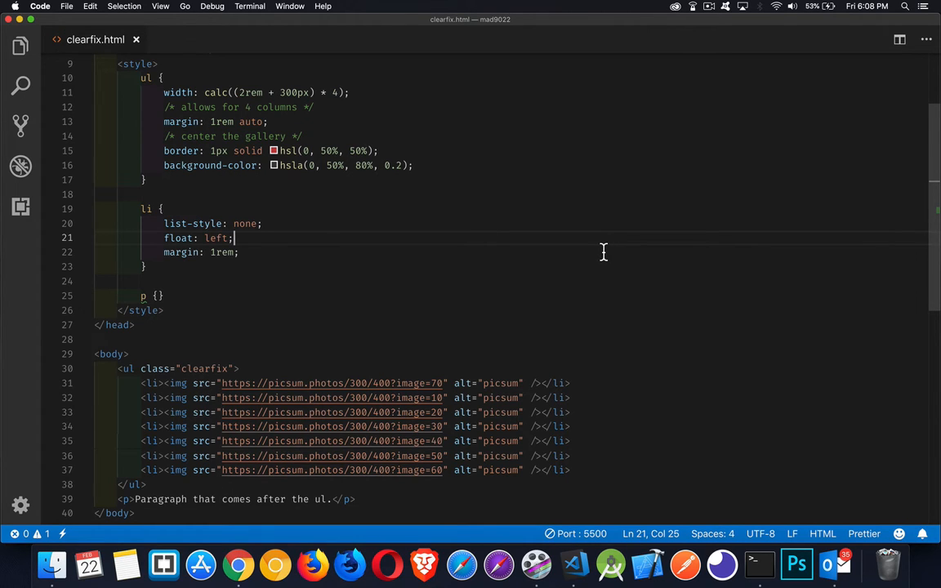
# Step: Review the rendered page with the paragraph beside the floated images, then return to the editor
pyautogui.scroll(-3)
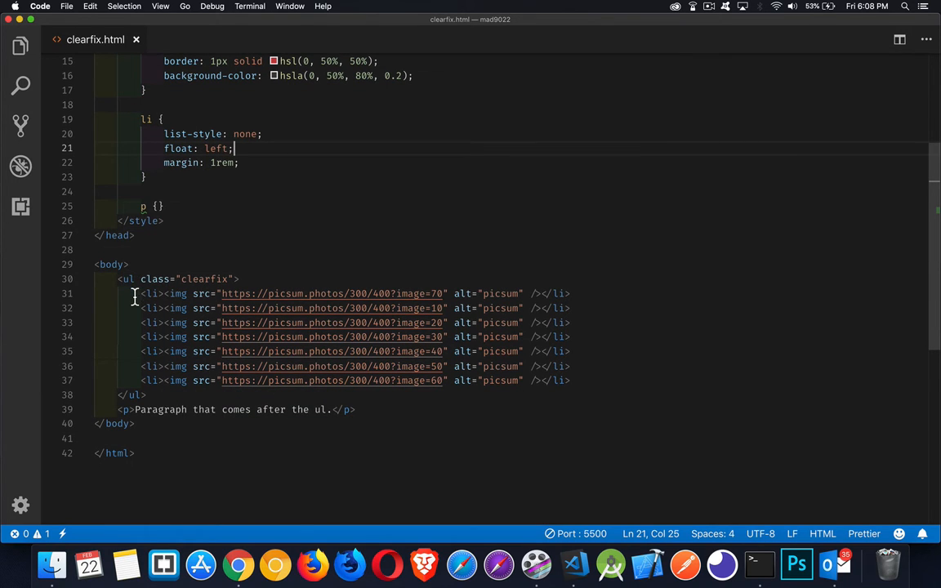
pyautogui.moveTo(186, 315)
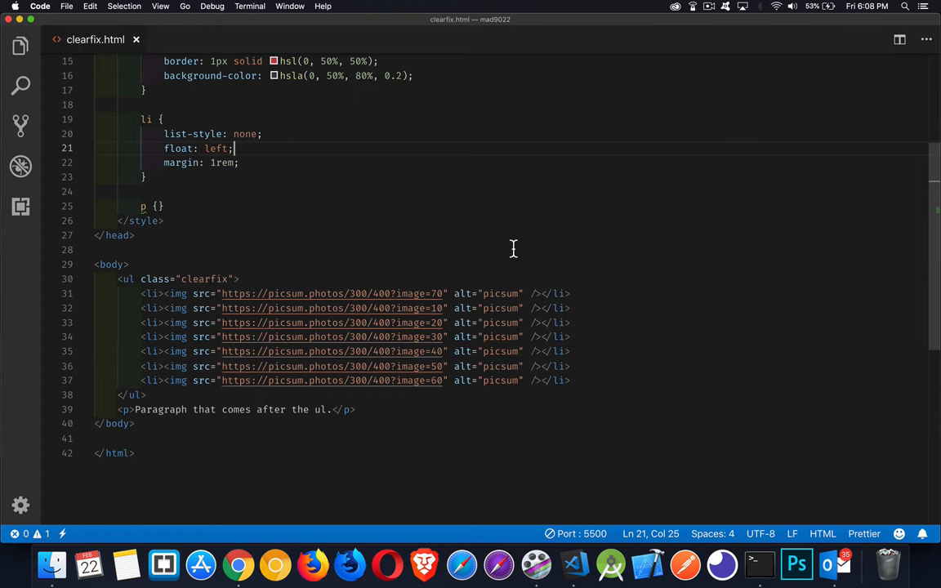
pyautogui.click(238, 565)
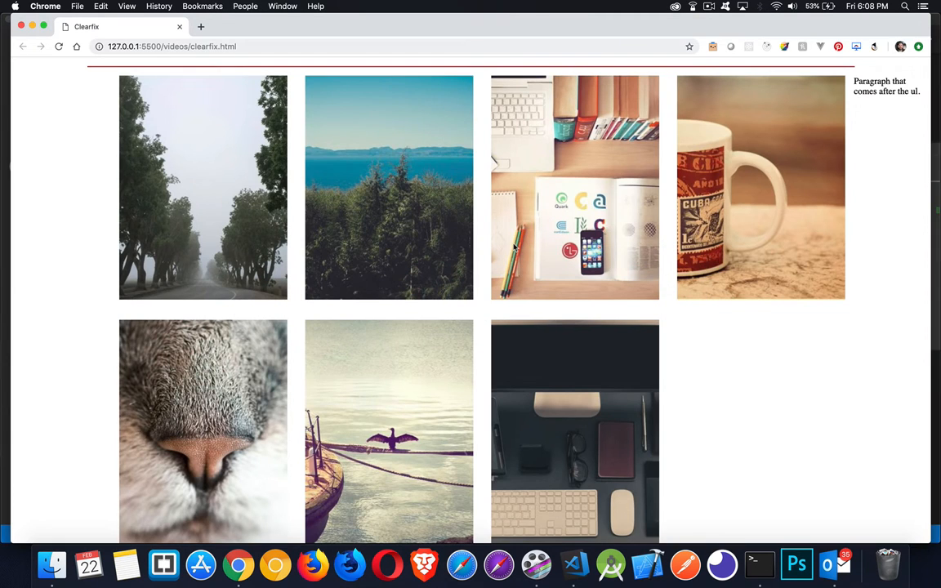
pyautogui.moveTo(797, 409)
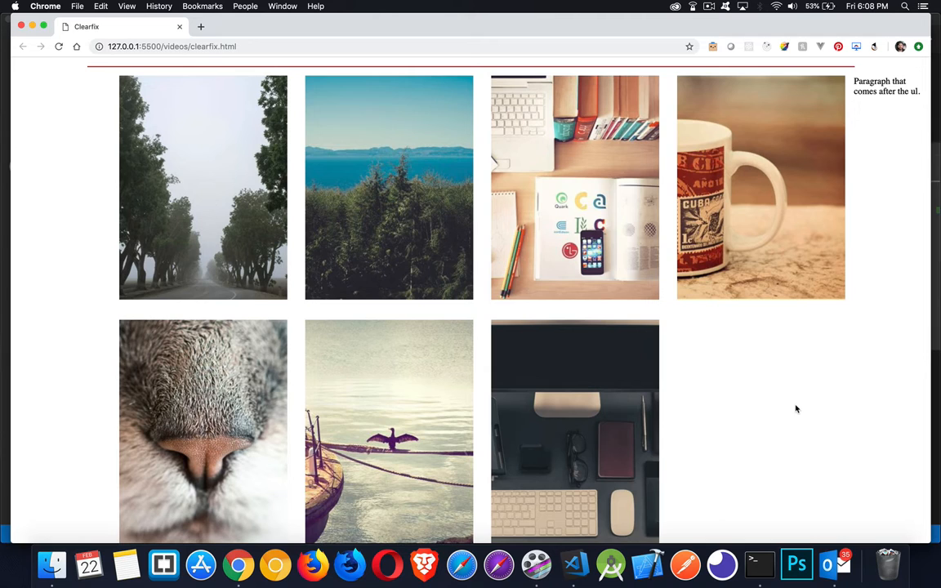
pyautogui.moveTo(754, 369)
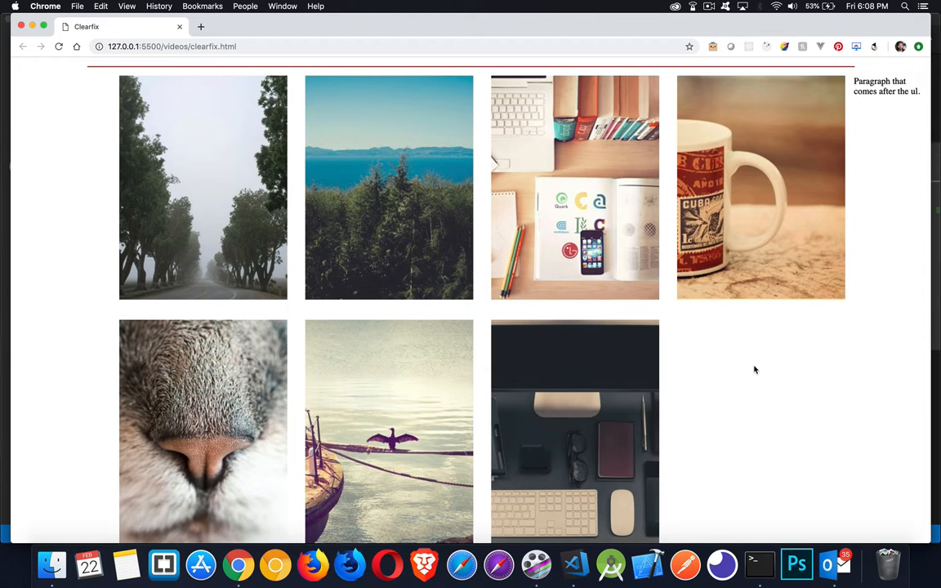
pyautogui.moveTo(366, 238)
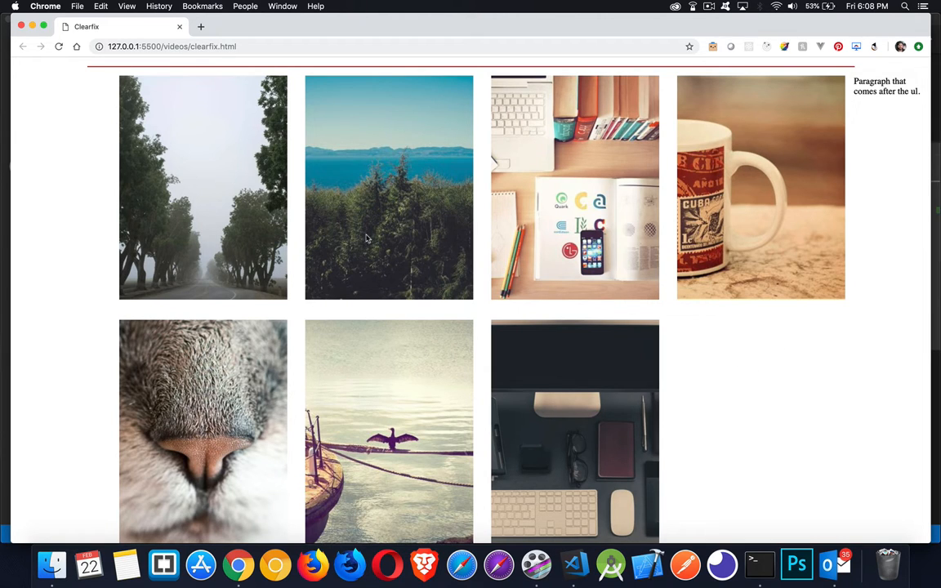
pyautogui.moveTo(164, 419)
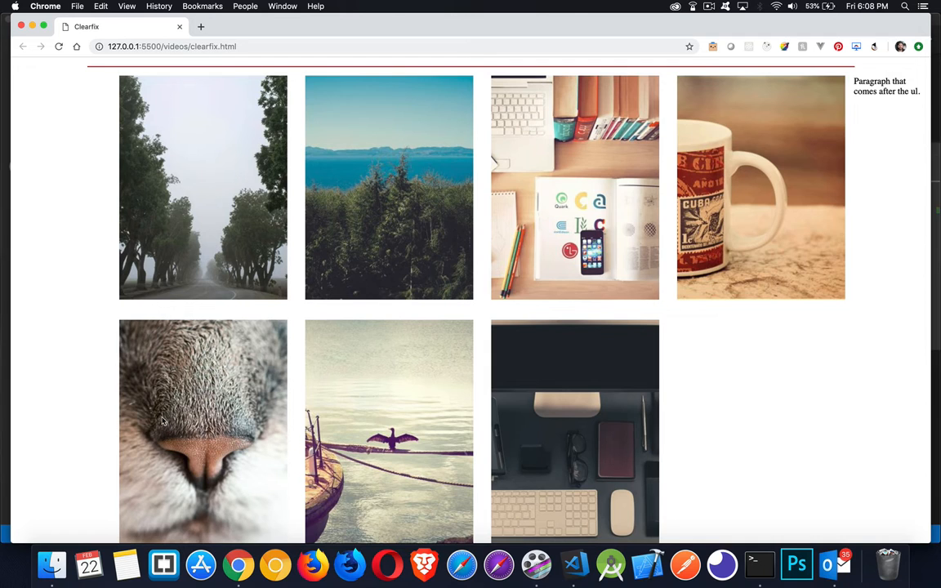
pyautogui.moveTo(269, 232)
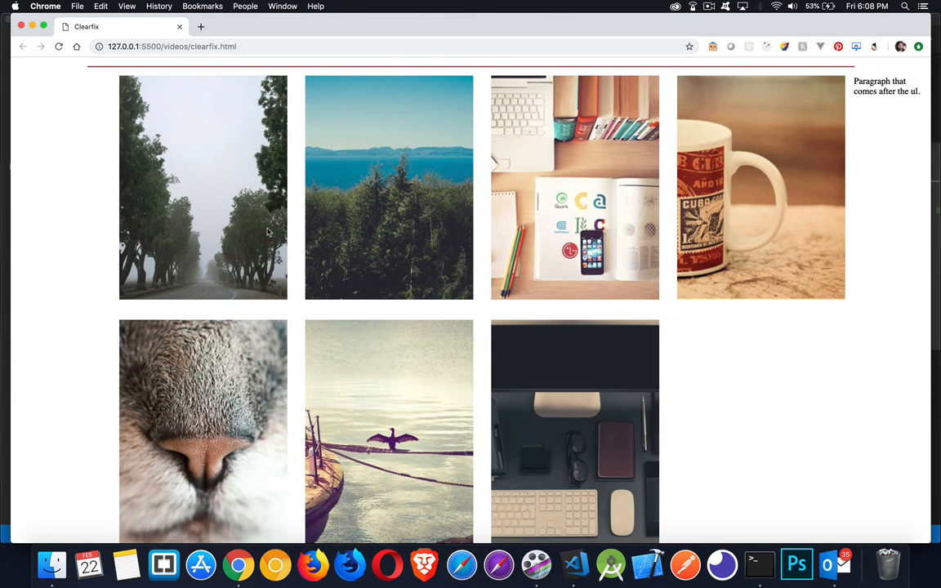
pyautogui.moveTo(414, 192)
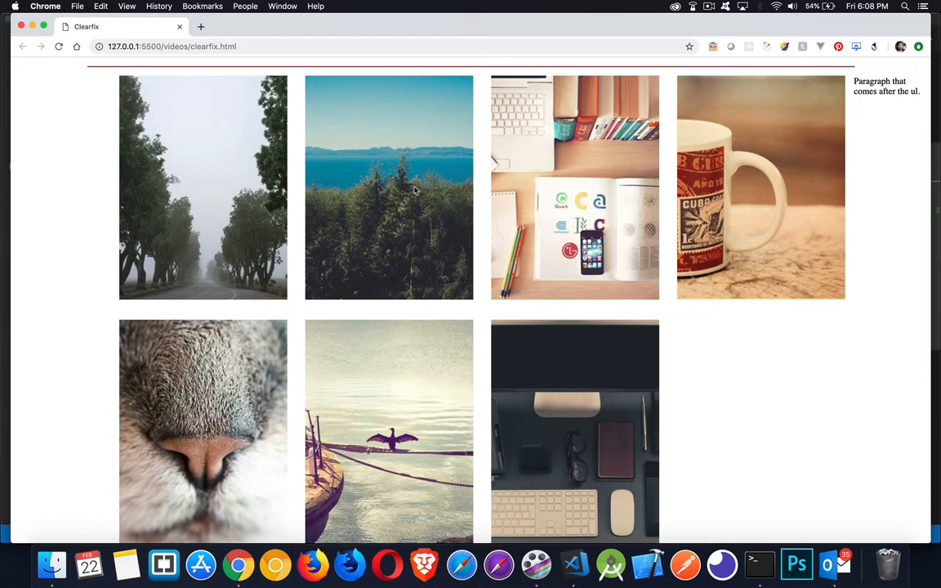
pyautogui.moveTo(218, 164)
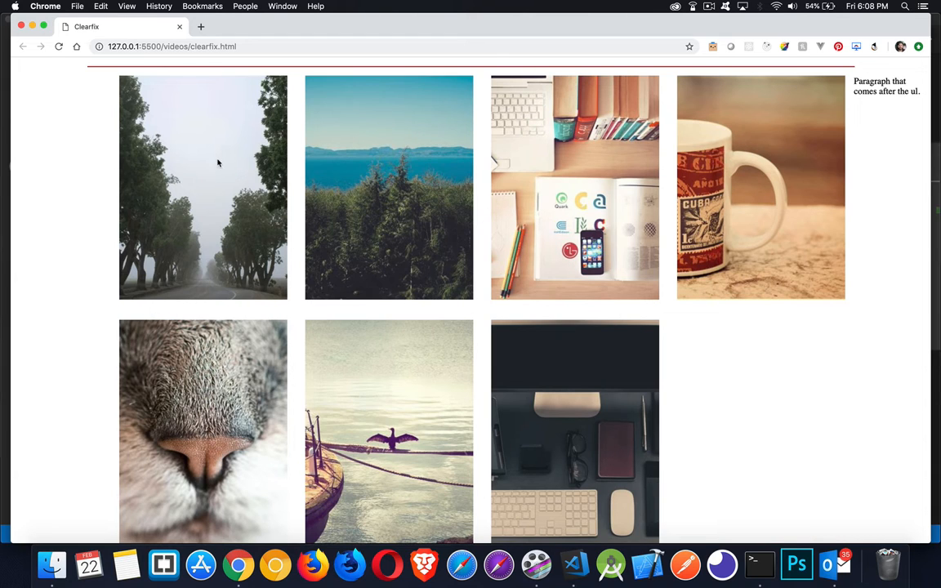
pyautogui.moveTo(457, 359)
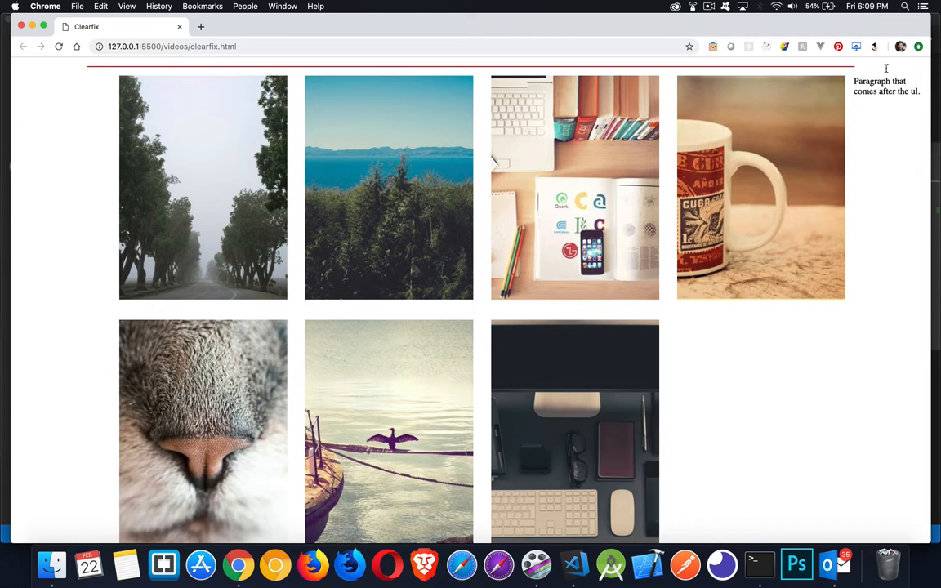
pyautogui.press('cmd+tab')
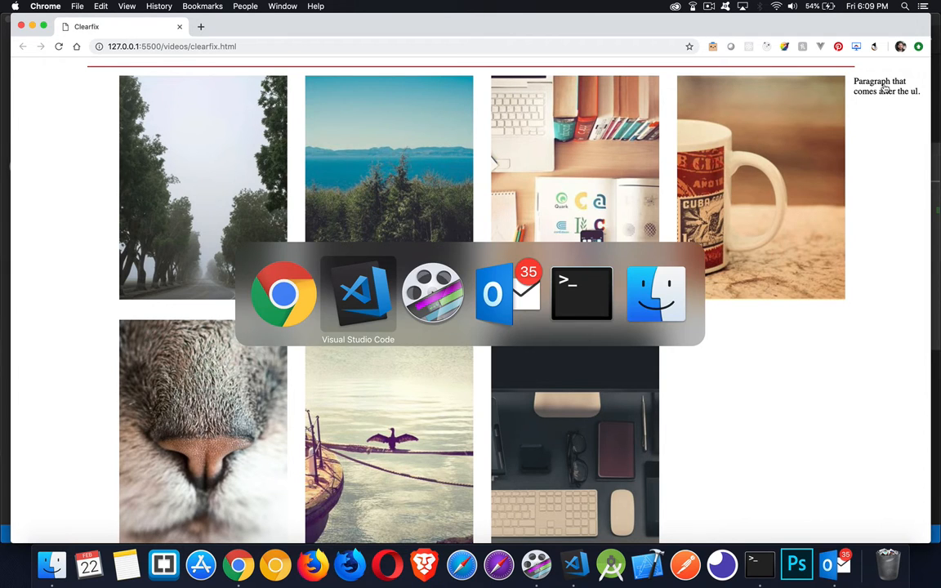
# Step: Focus the clearfix.html editor to look over the float-left list rule and empty p rule
pyautogui.click(358, 292)
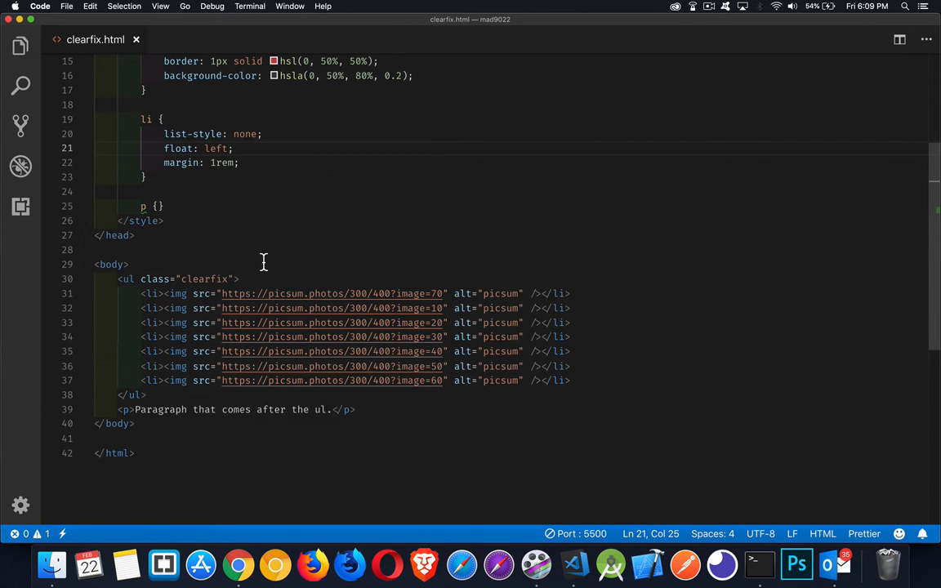
pyautogui.moveTo(134, 303)
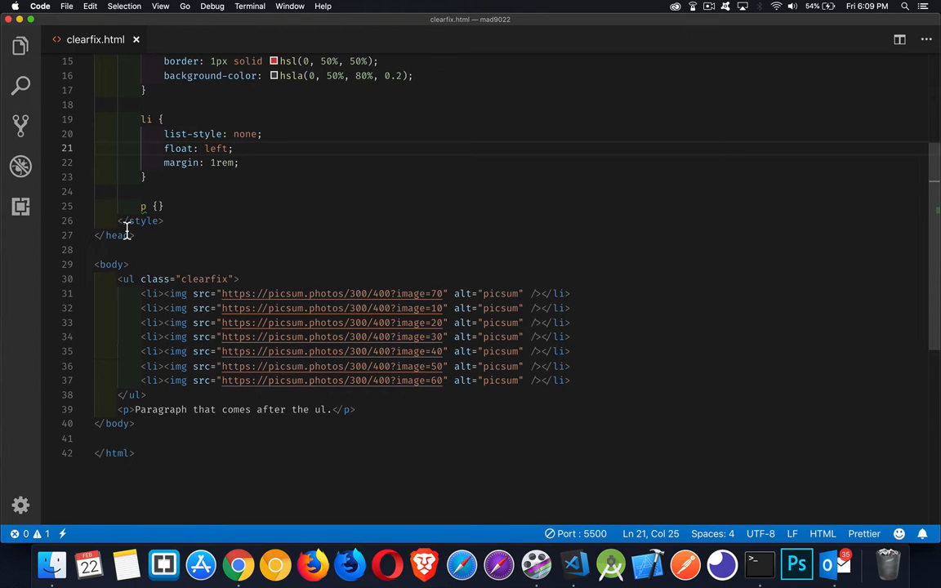
pyautogui.moveTo(287, 236)
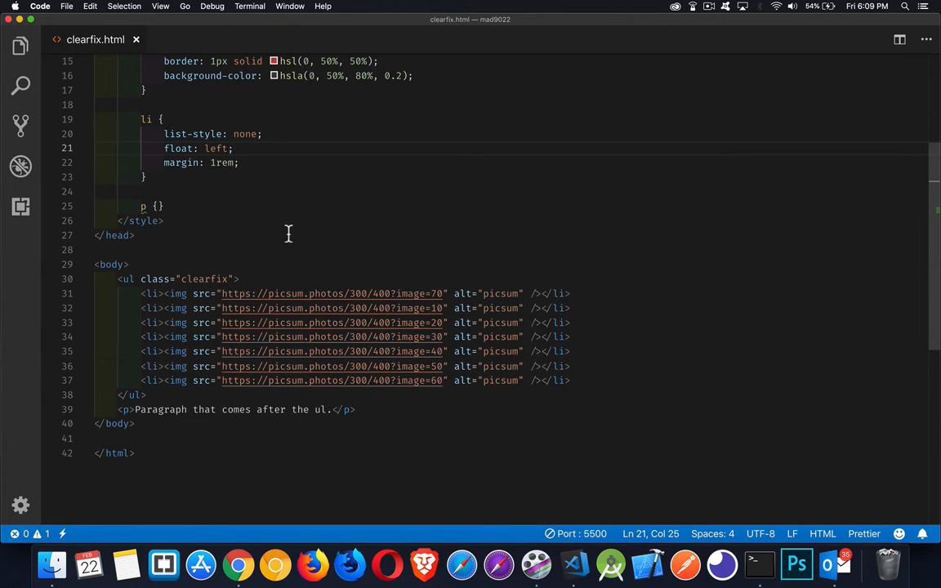
pyautogui.moveTo(122, 278)
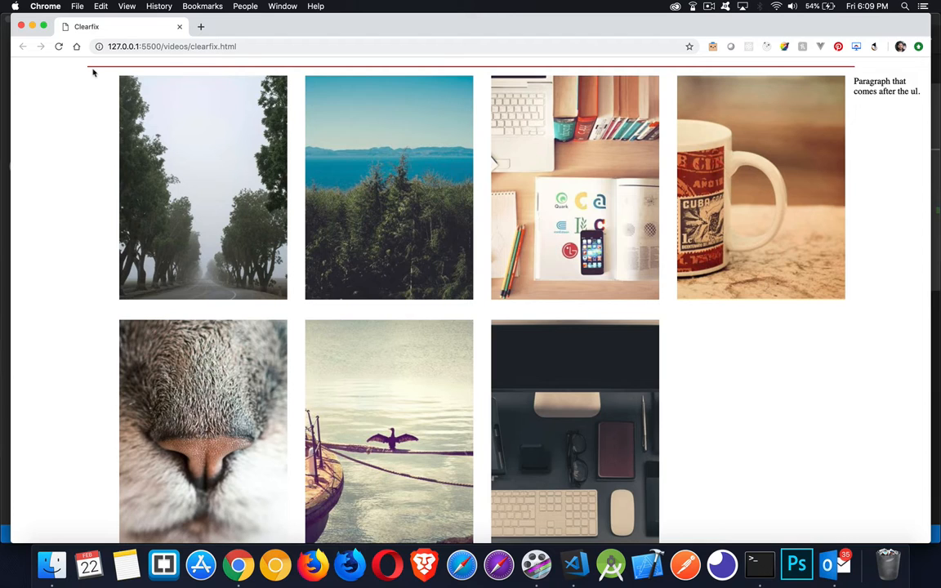
pyautogui.moveTo(193, 62)
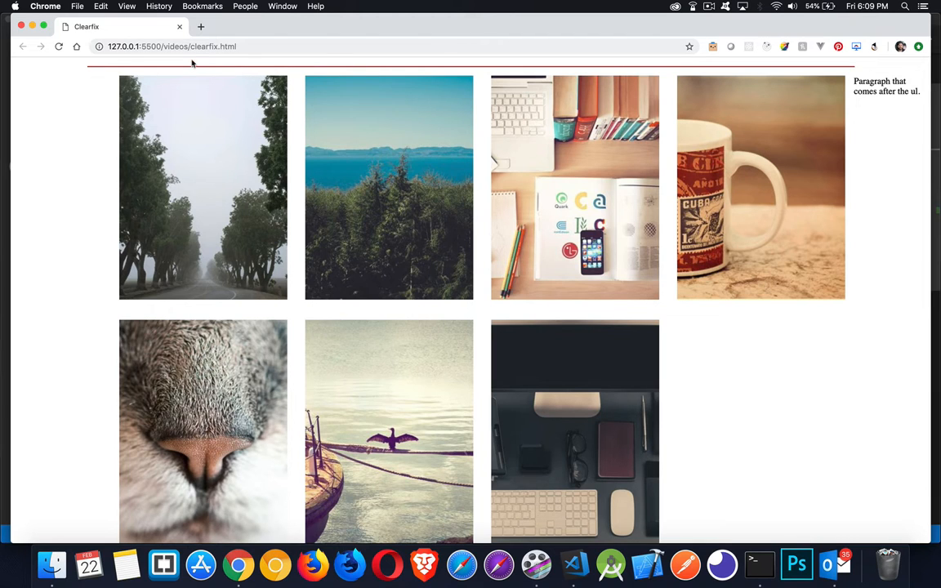
pyautogui.moveTo(192, 67)
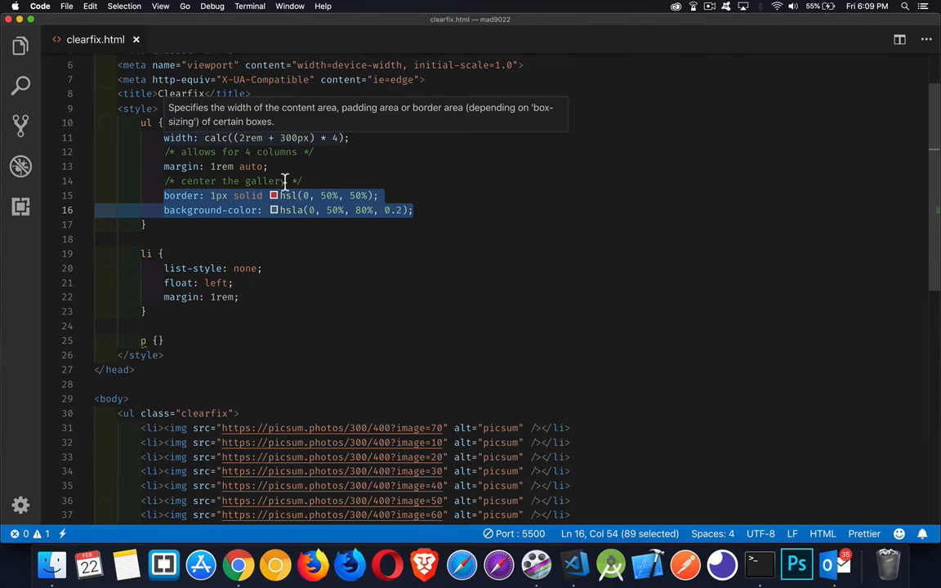
# Step: Scroll to the body markup and place the cursor on the paragraph after the list
pyautogui.scroll(-3)
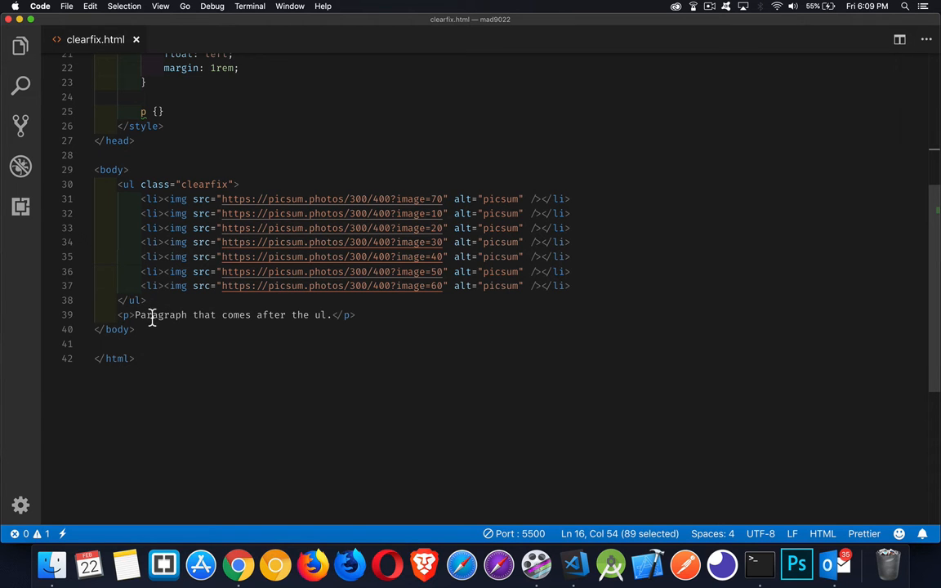
pyautogui.click(239, 565)
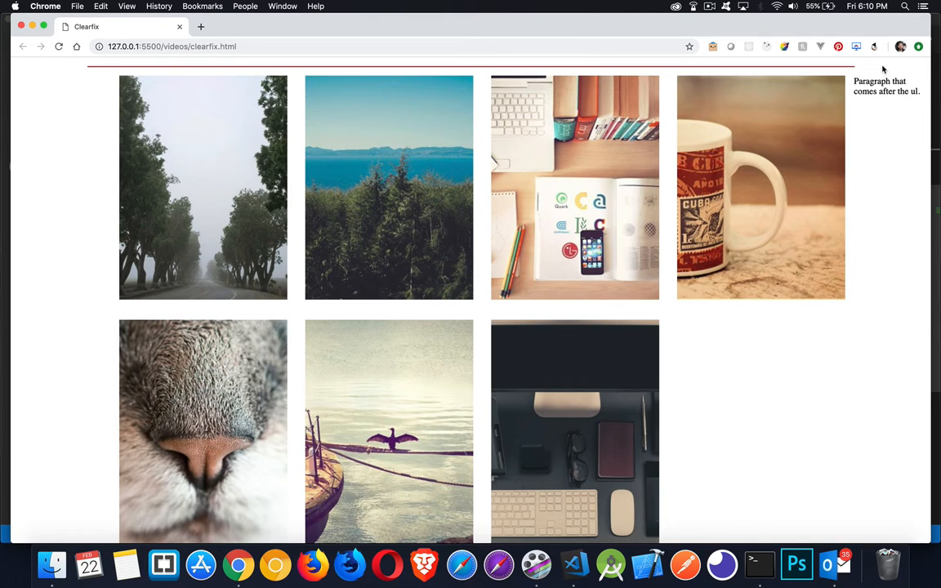
pyautogui.moveTo(907, 88)
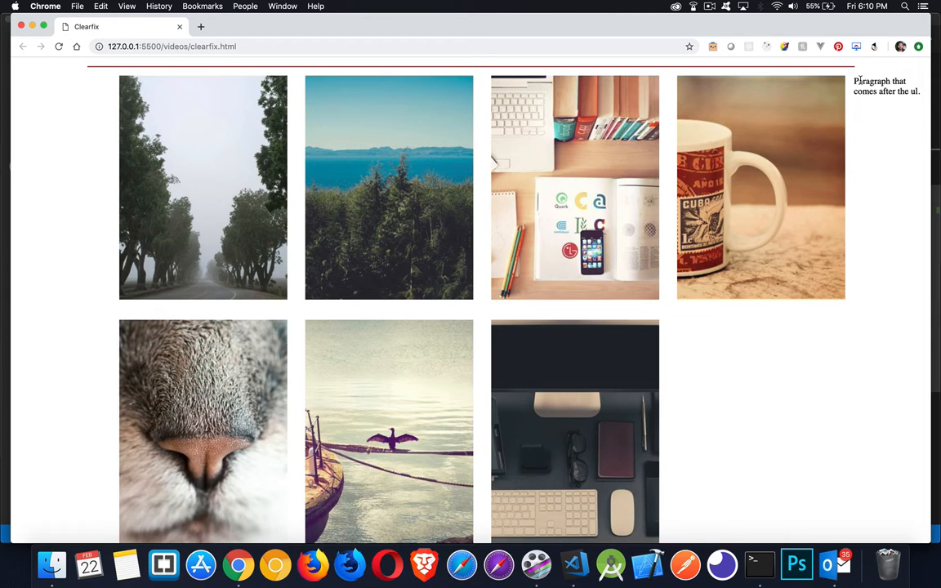
pyautogui.moveTo(813, 108)
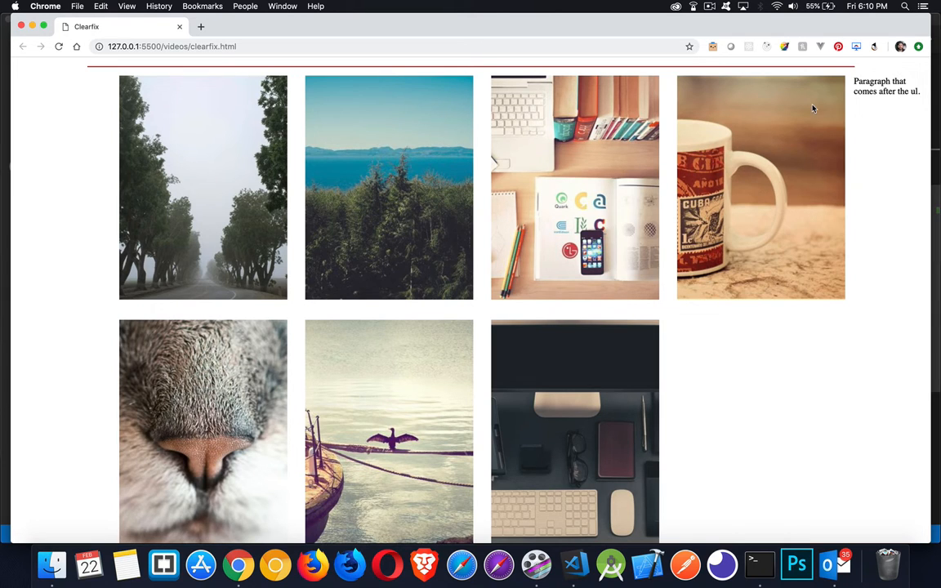
pyautogui.moveTo(83, 88)
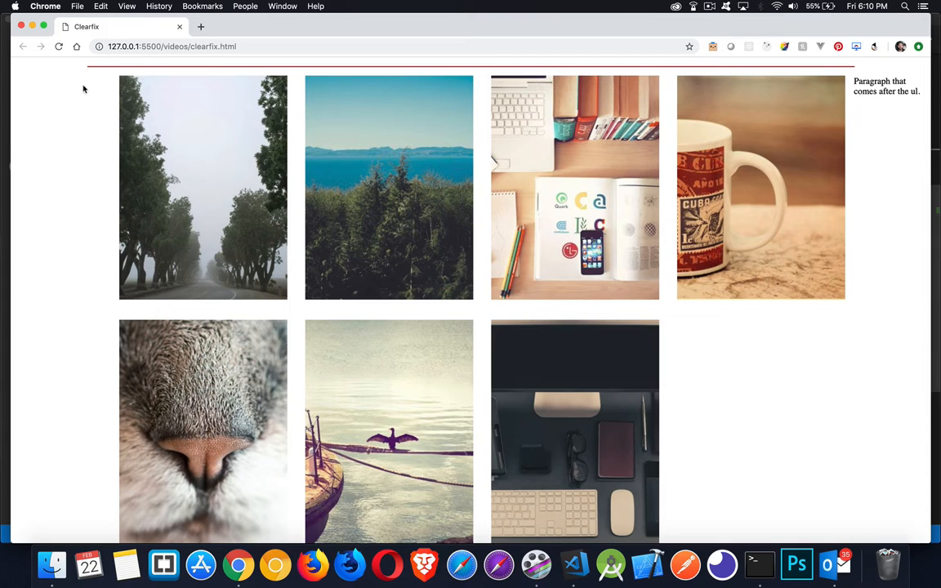
pyautogui.moveTo(779, 117)
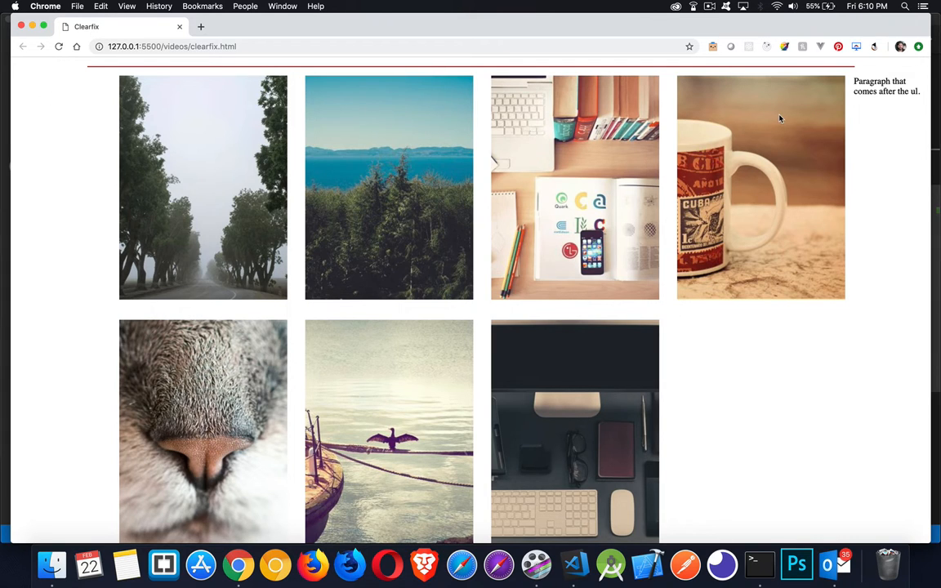
pyautogui.moveTo(867, 104)
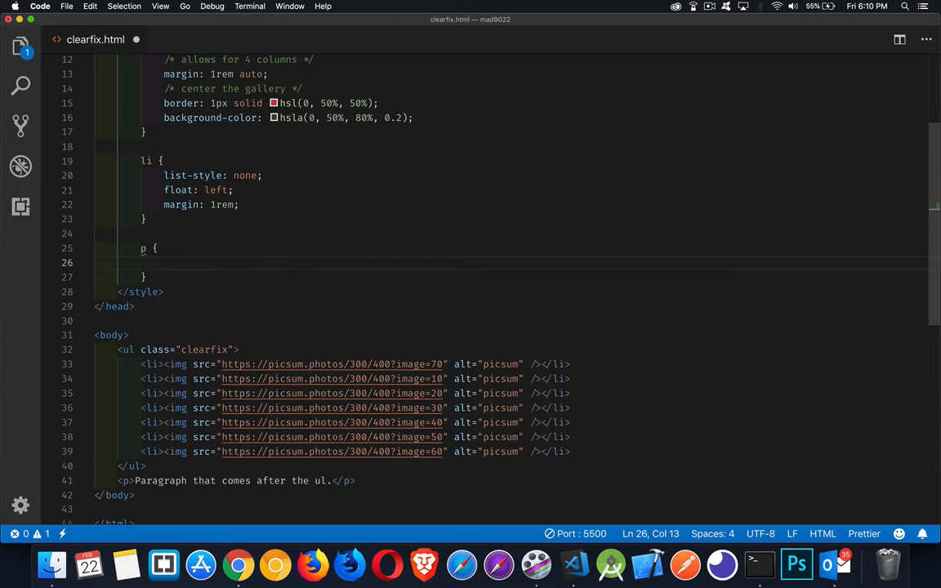
# Step: Add clear: both to the p rule and save clearfix.html
pyautogui.write('clear:both')
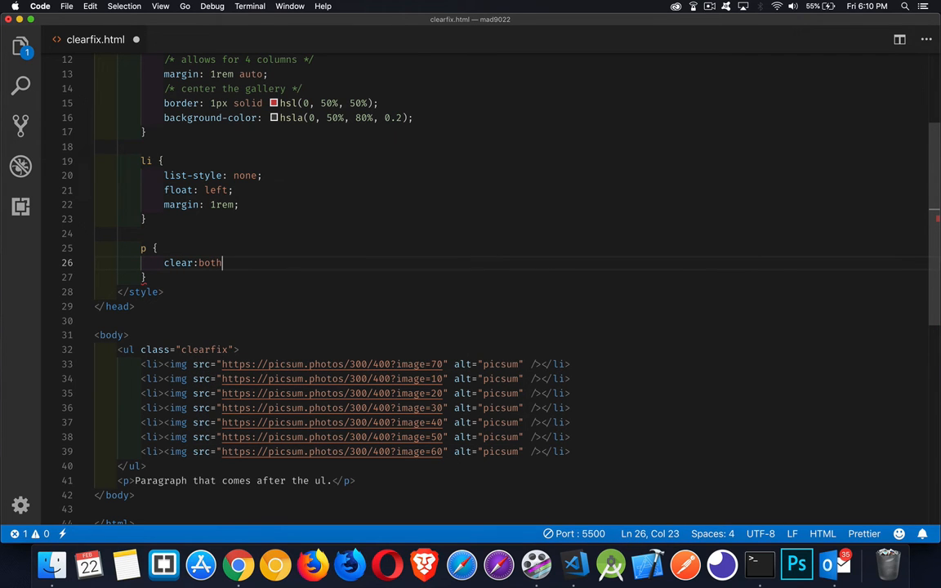
pyautogui.press('cmd+s')
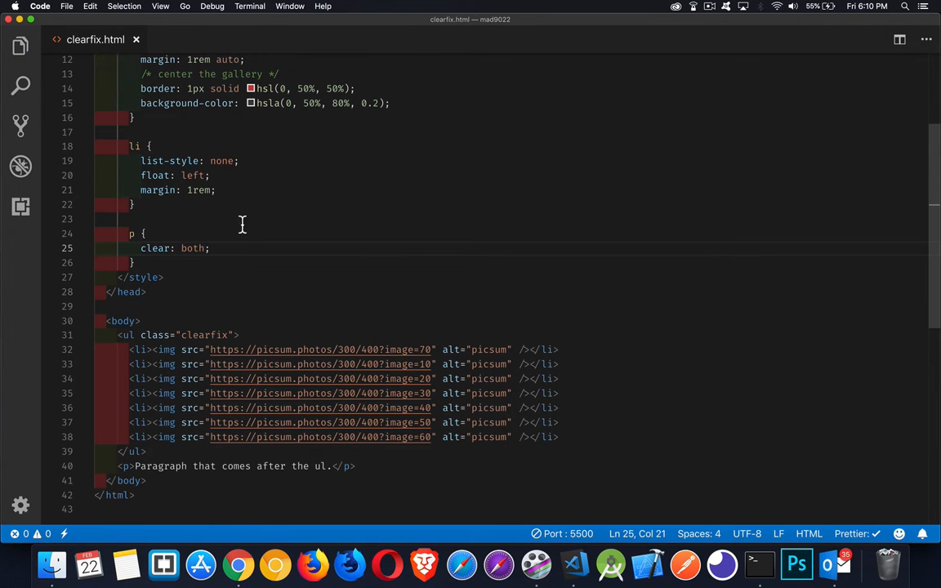
pyautogui.moveTo(169, 265)
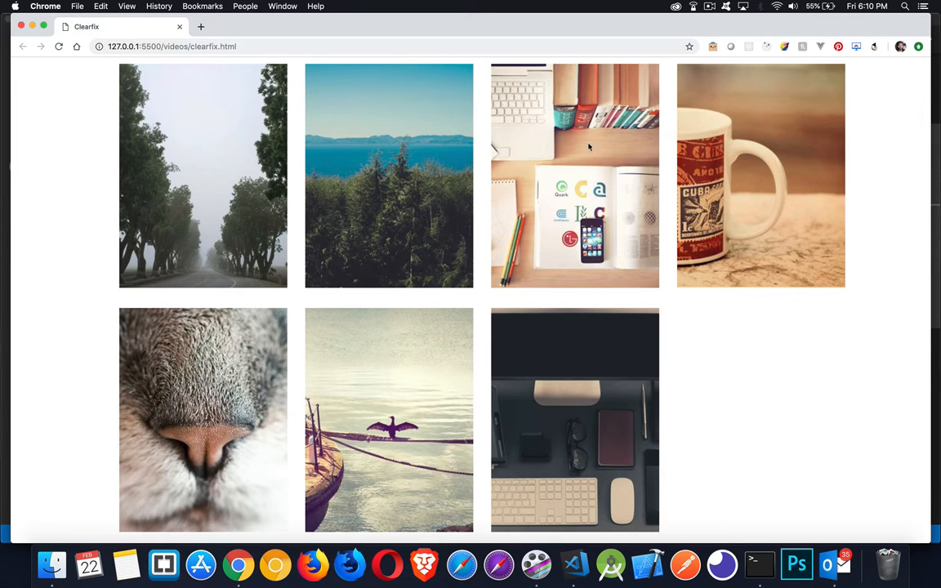
# Step: Scroll the refreshed page to confirm the paragraph now sits below the floated images
pyautogui.scroll(-3)
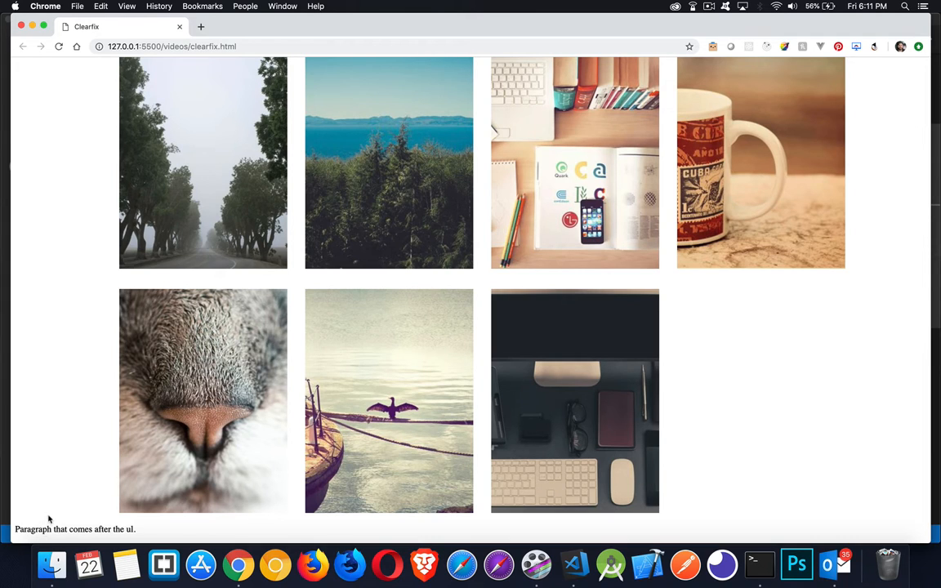
pyautogui.moveTo(85, 425)
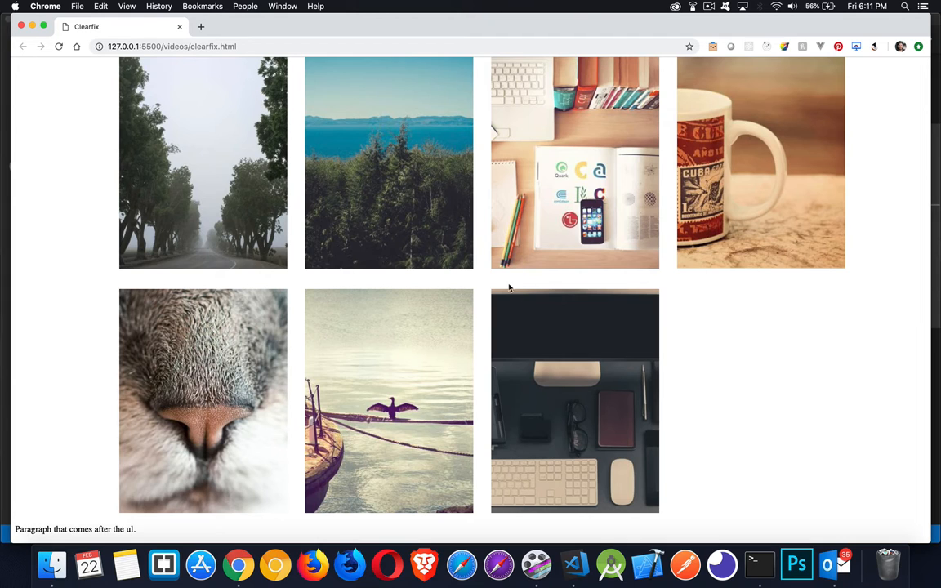
pyautogui.moveTo(326, 487)
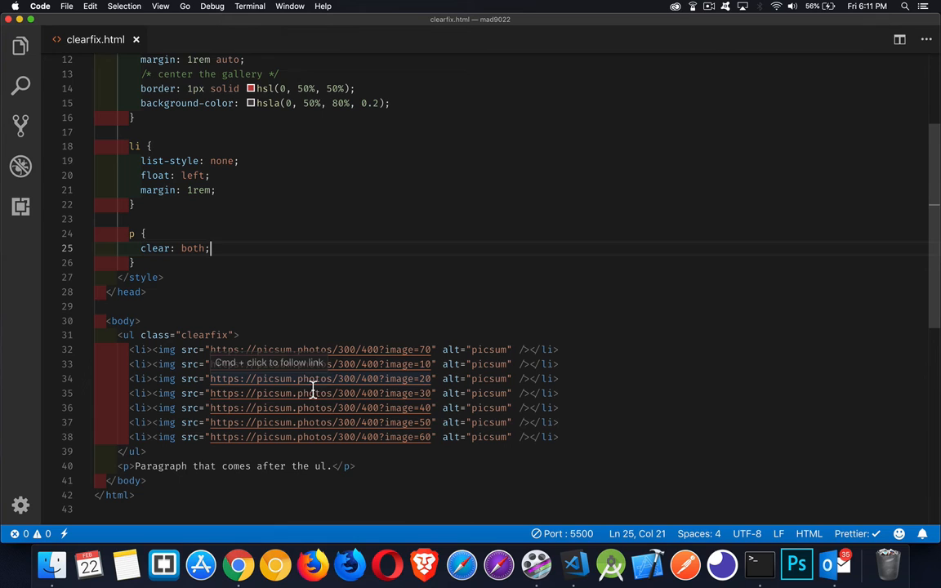
pyautogui.moveTo(289, 309)
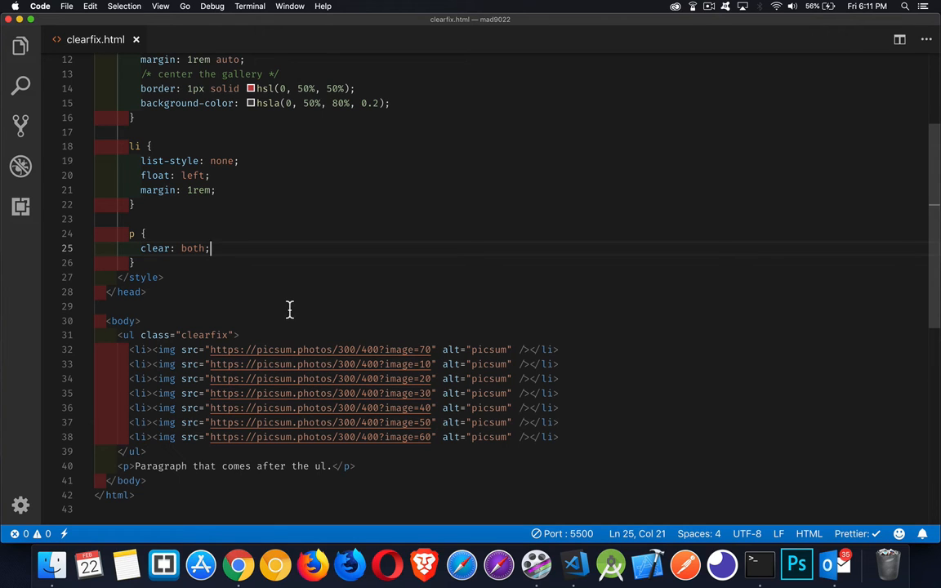
pyautogui.moveTo(204, 267)
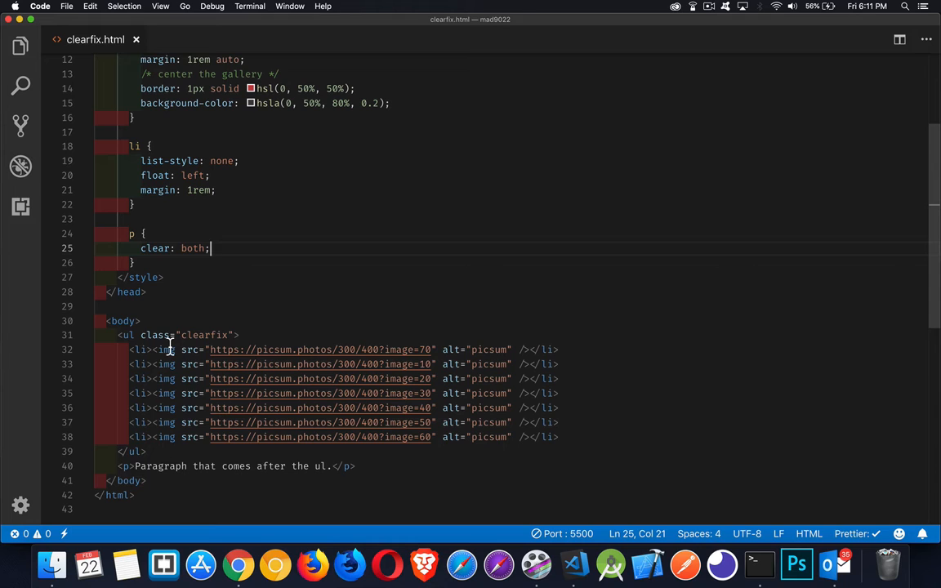
pyautogui.moveTo(183, 379)
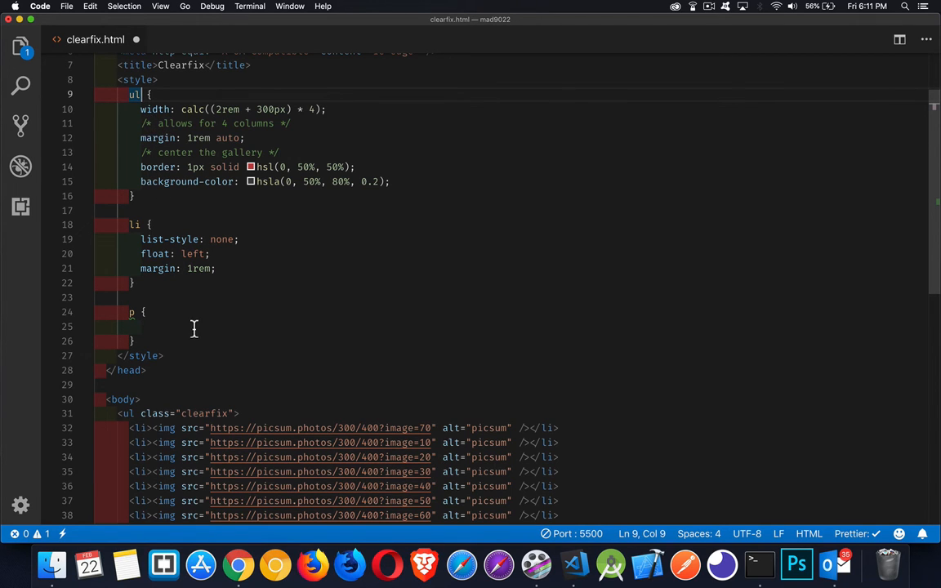
# Step: Select the clearfix class name on the ul after emptying the p rule
pyautogui.doubleClick(205, 412)
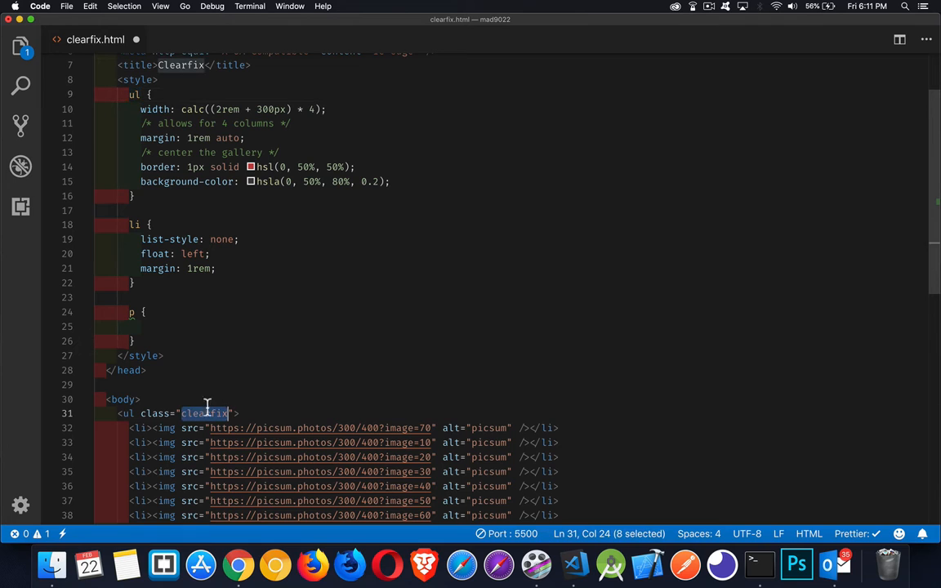
pyautogui.moveTo(314, 317)
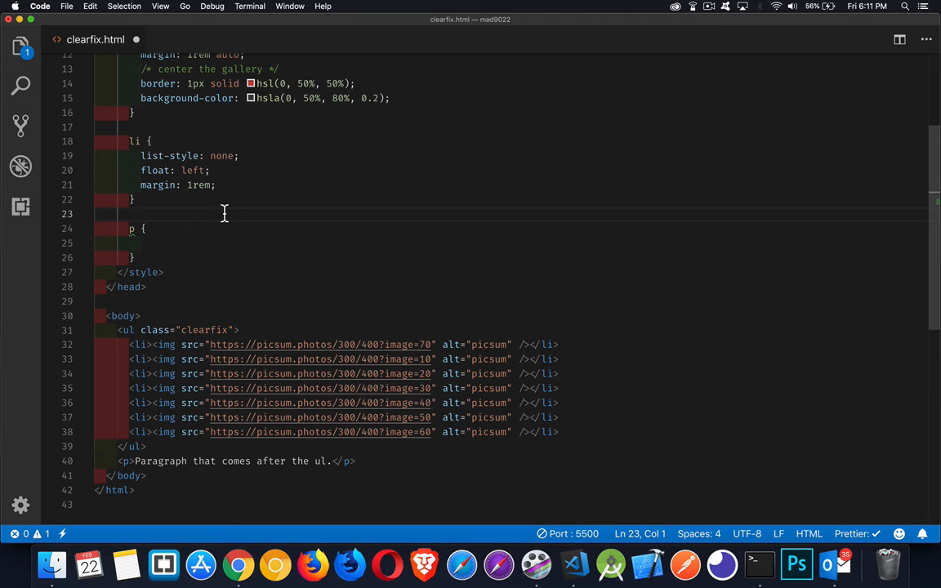
# Step: Add an empty .clearfix rule and an li:last-child rule with float: none
pyautogui.write('.clearfix{')
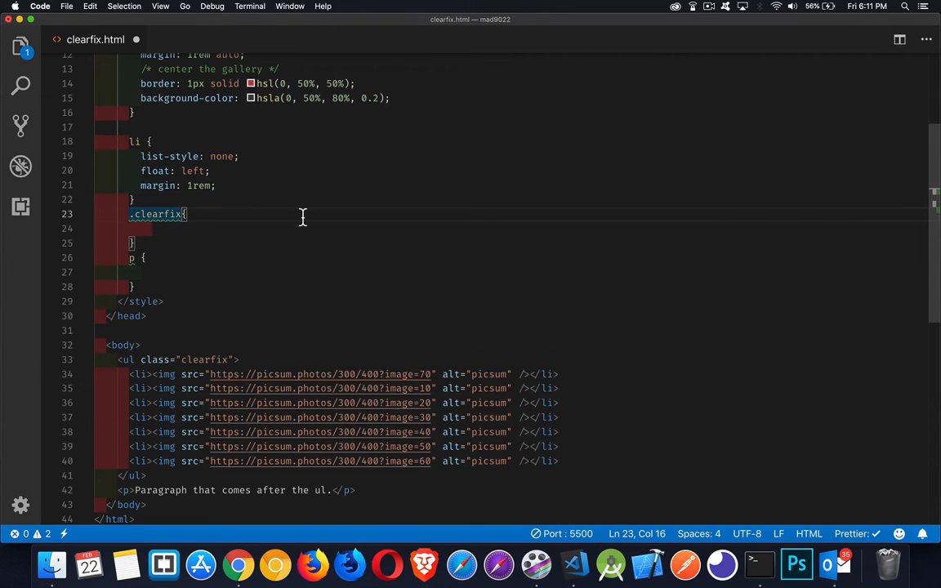
pyautogui.moveTo(196, 238)
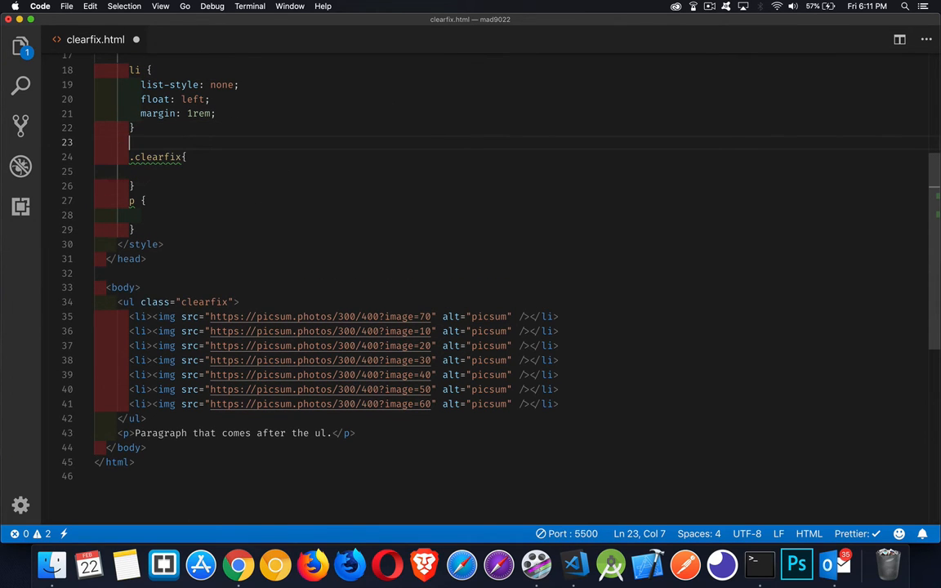
pyautogui.write('li:a')
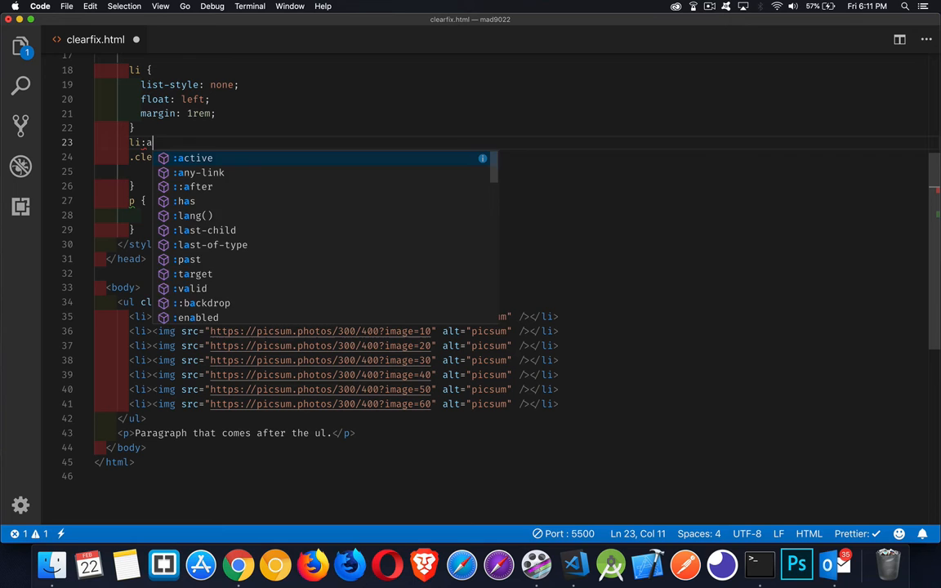
pyautogui.write('last-child{')
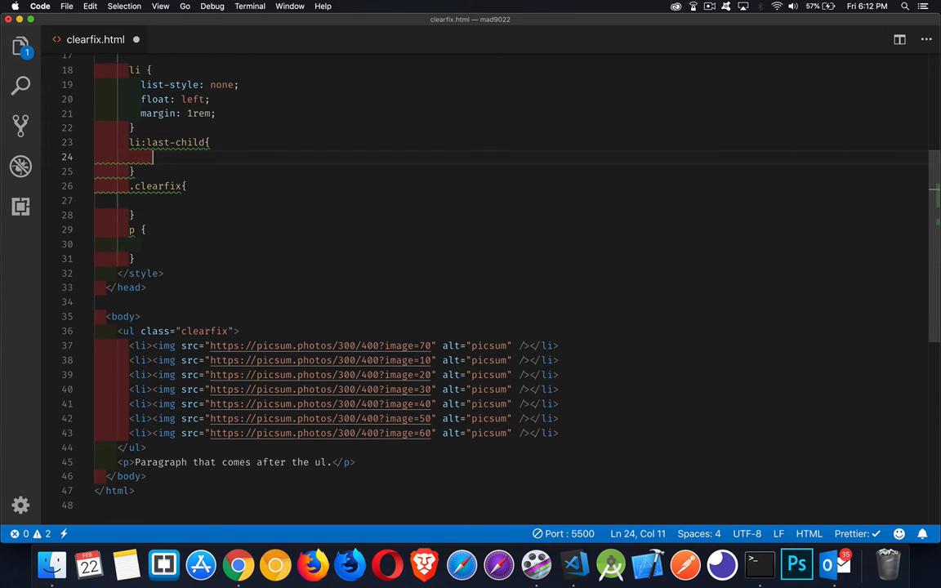
pyautogui.write('float:')
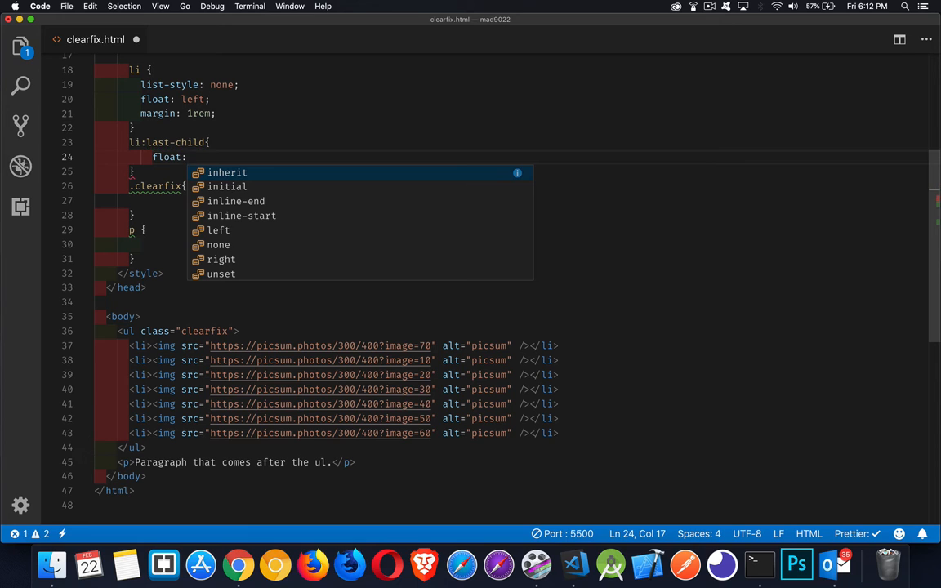
pyautogui.write('none;')
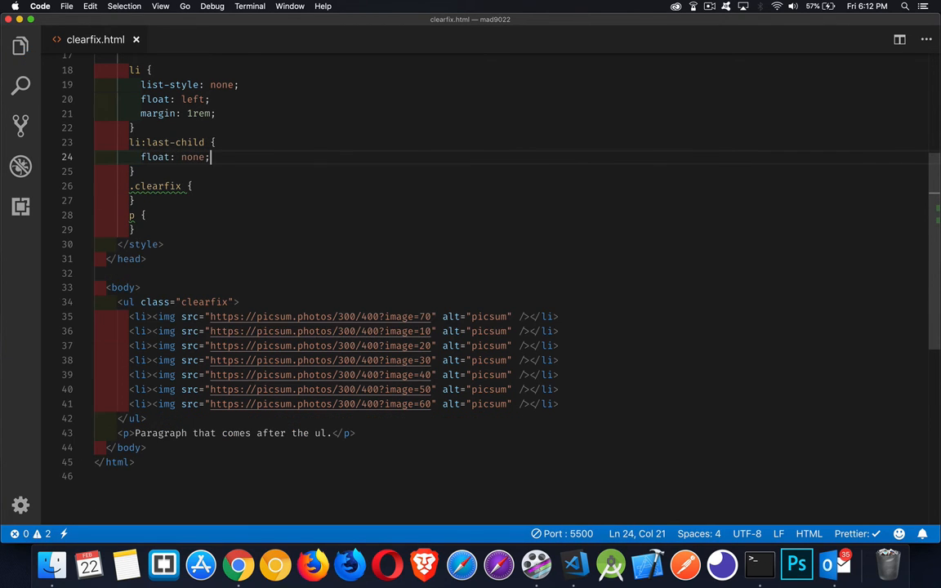
pyautogui.moveTo(139, 416)
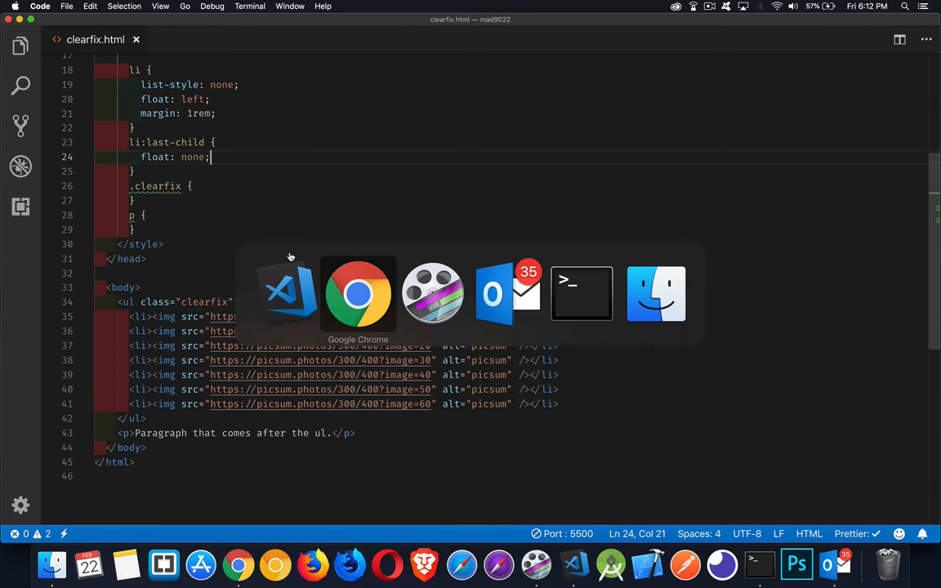
# Step: View the reloaded page where the list's border now encloses the images
pyautogui.click(358, 292)
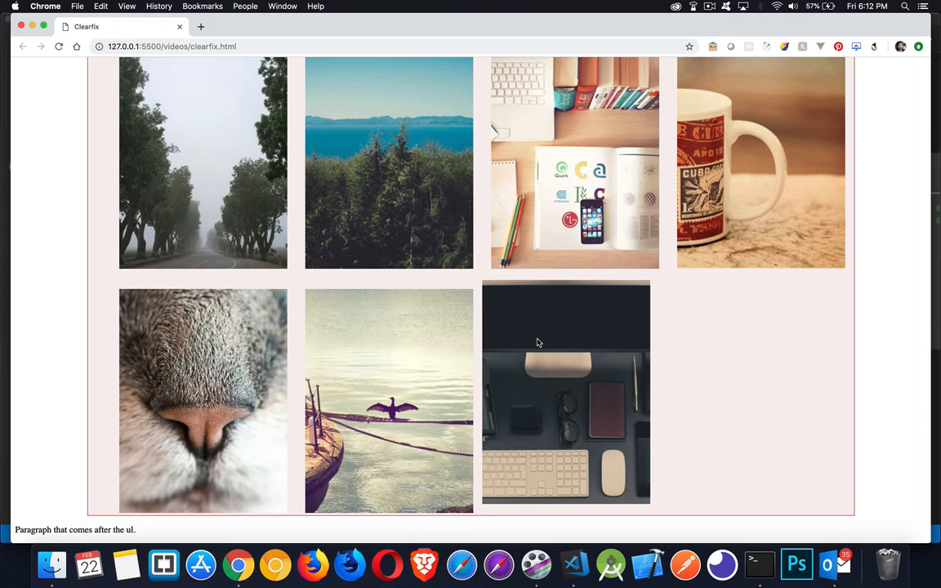
pyautogui.moveTo(789, 361)
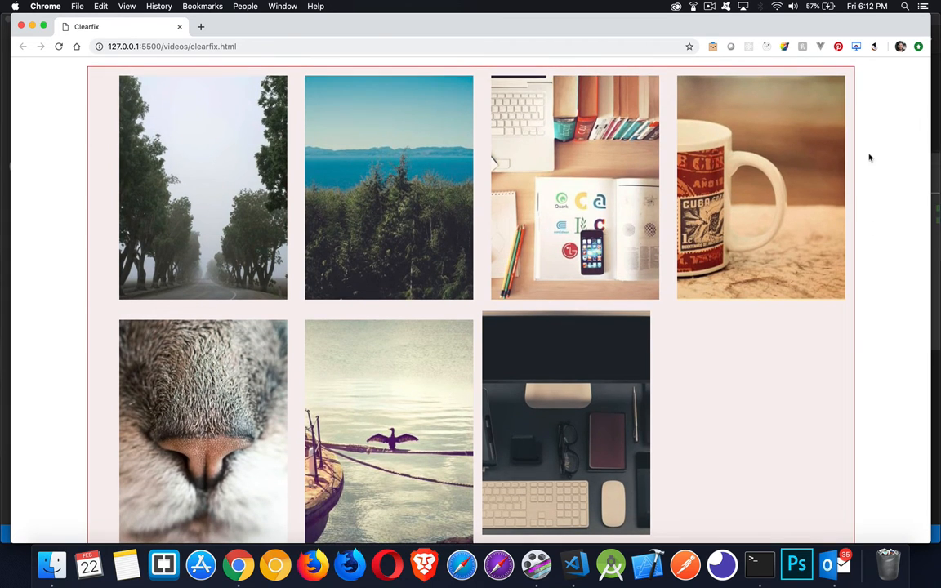
pyautogui.scroll(-3)
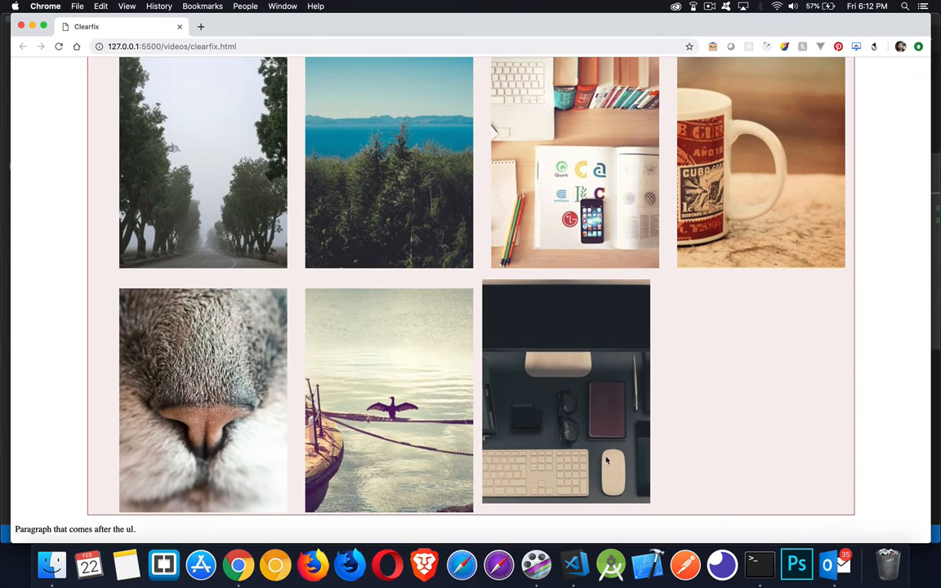
pyautogui.moveTo(598, 455)
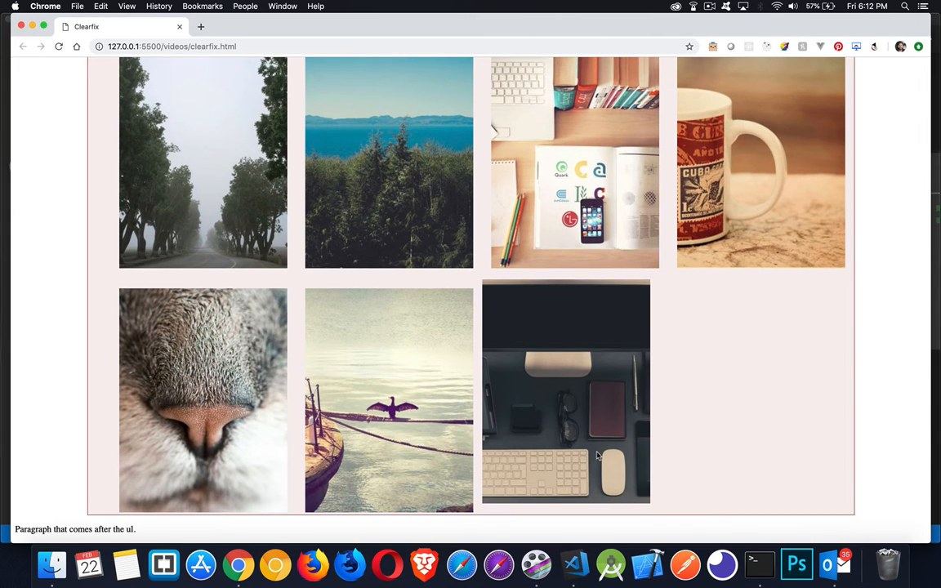
pyautogui.moveTo(624, 445)
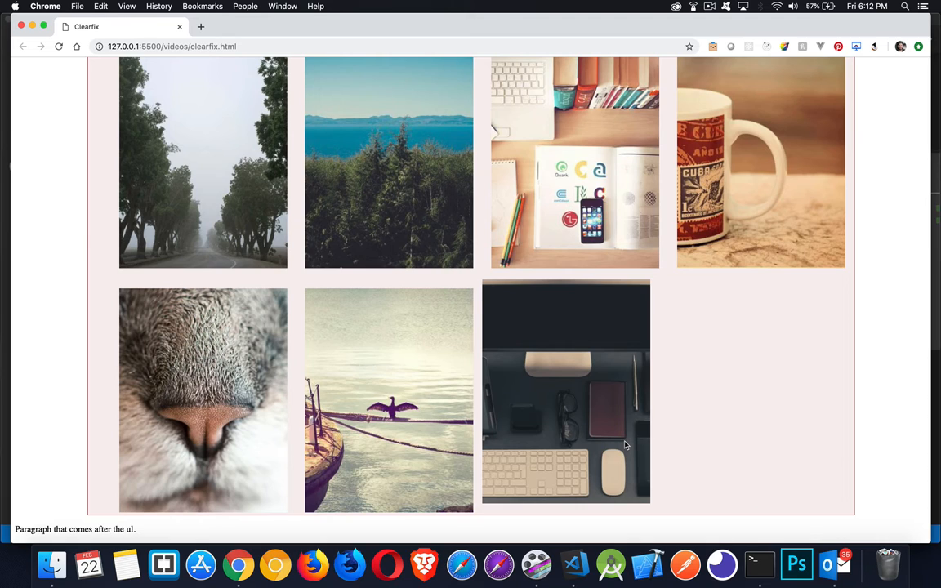
pyautogui.moveTo(629, 438)
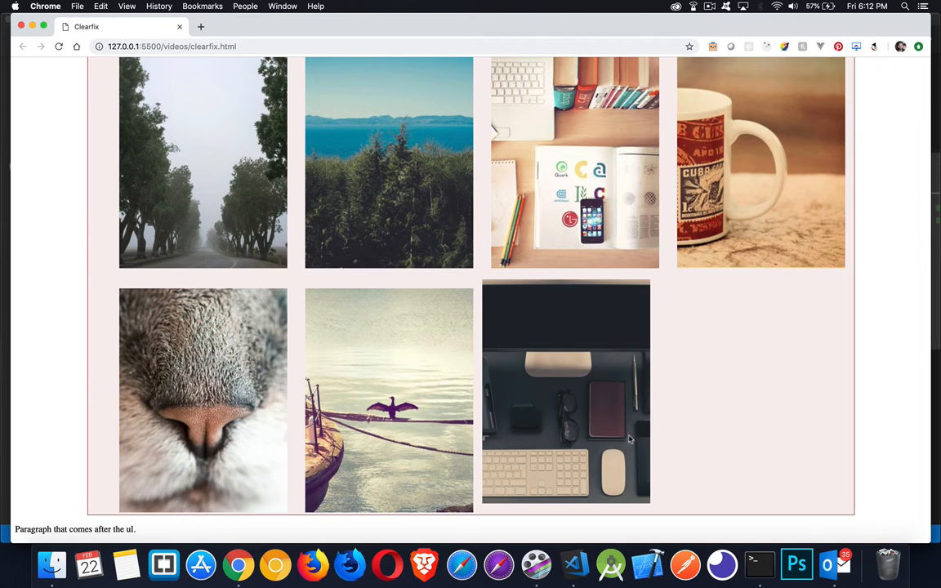
pyautogui.moveTo(487, 296)
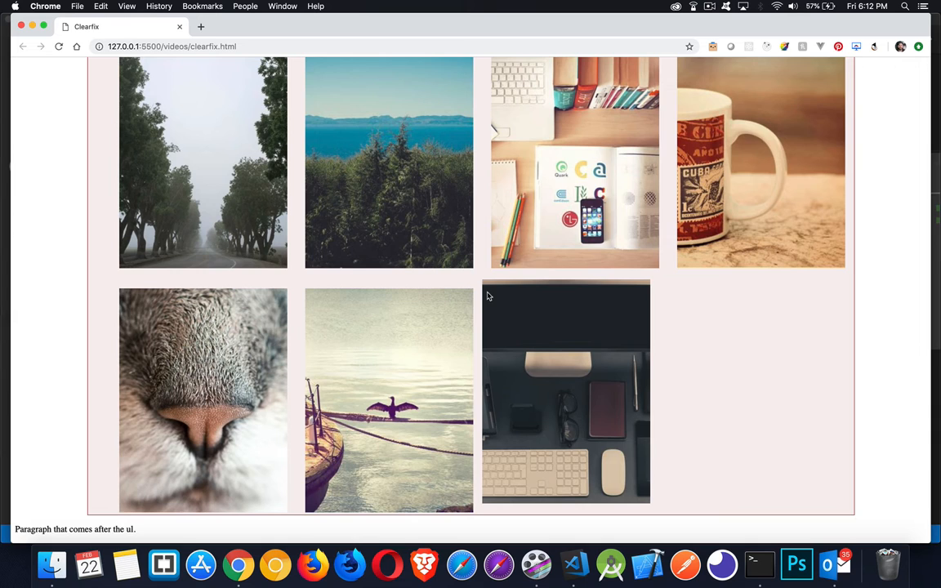
pyautogui.moveTo(593, 294)
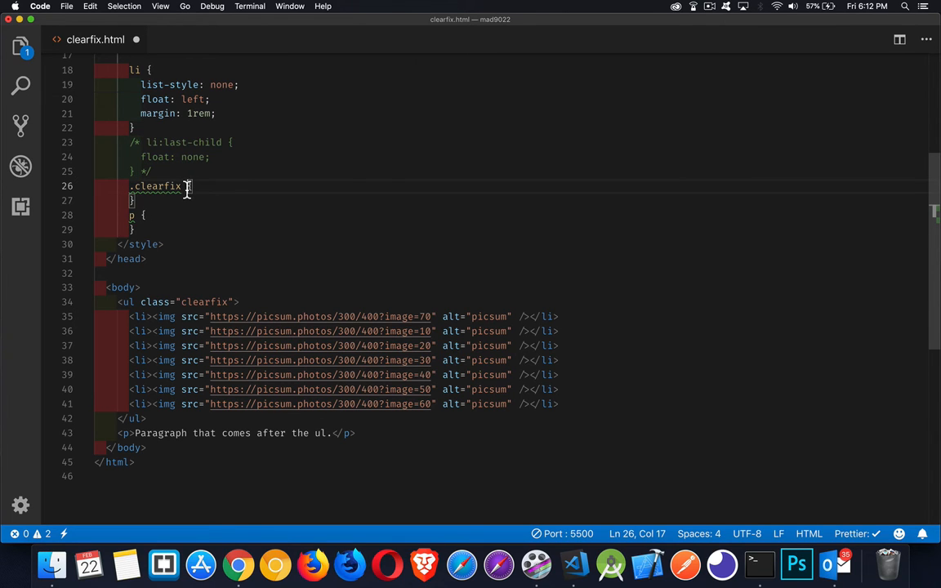
# Step: Change the selector to .clearfix::after and give it content: "asdfasd"
pyautogui.write(':')
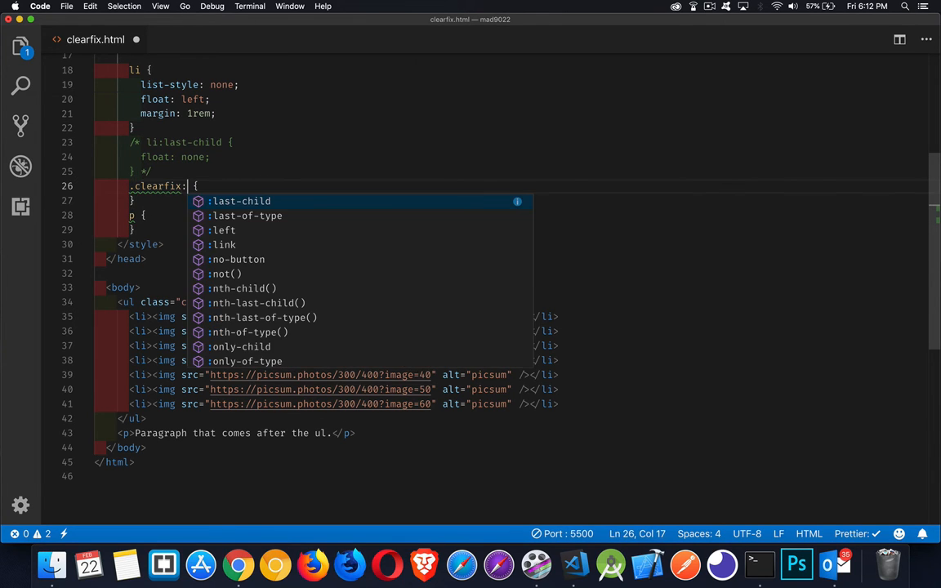
pyautogui.write('::after')
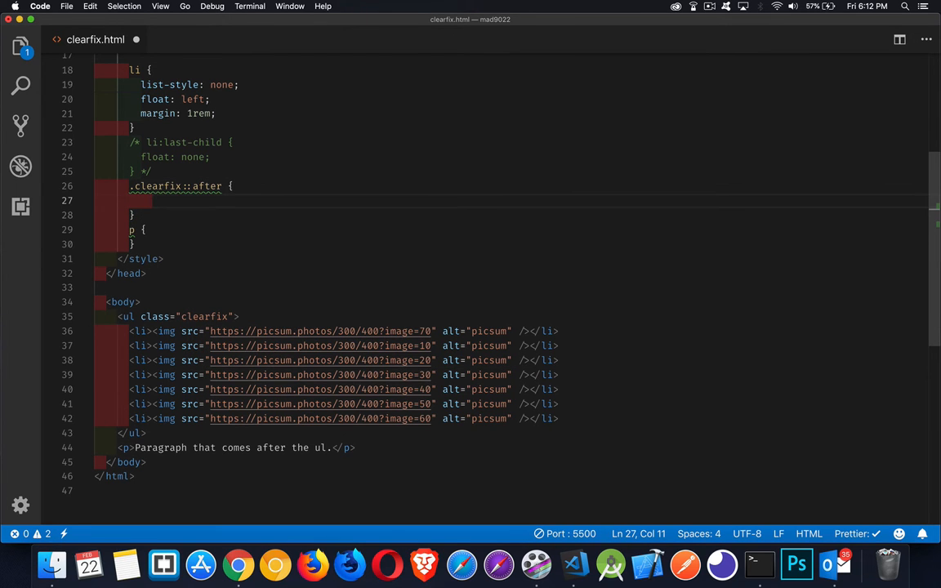
pyautogui.moveTo(154, 417)
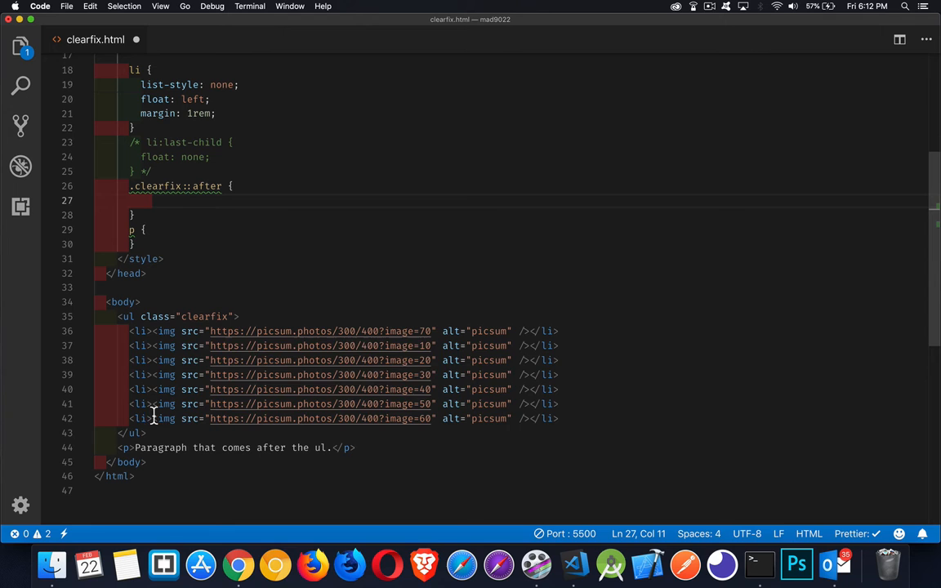
pyautogui.moveTo(568, 425)
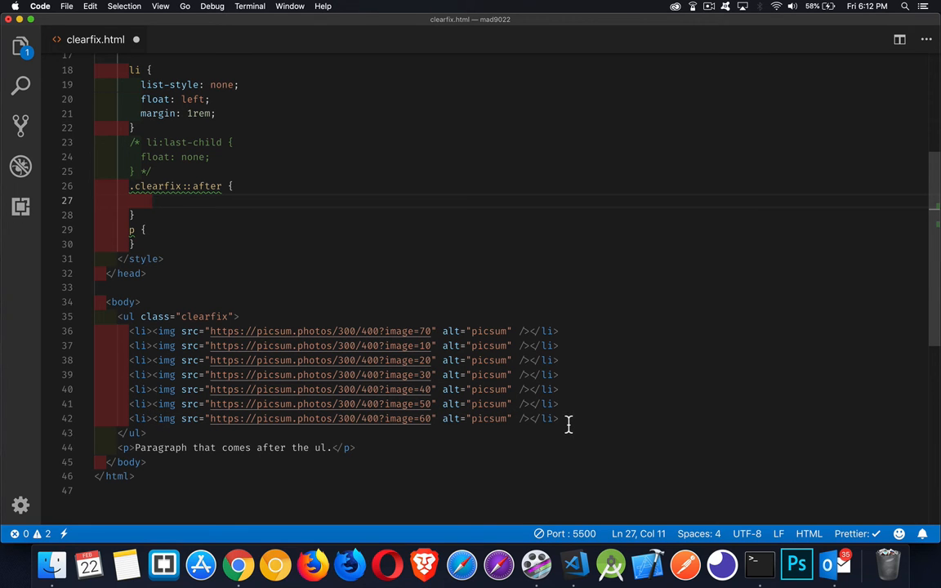
pyautogui.moveTo(572, 425)
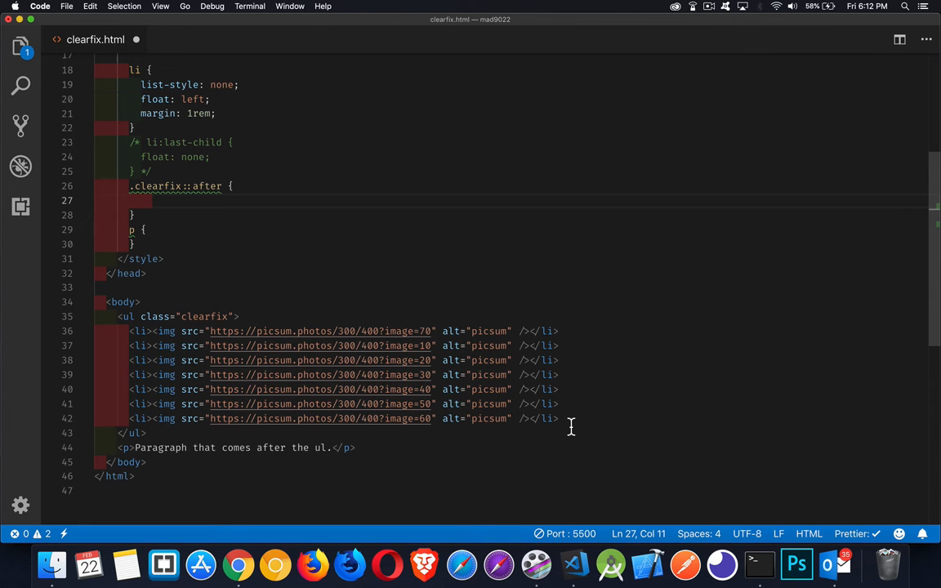
pyautogui.write('content: ""')
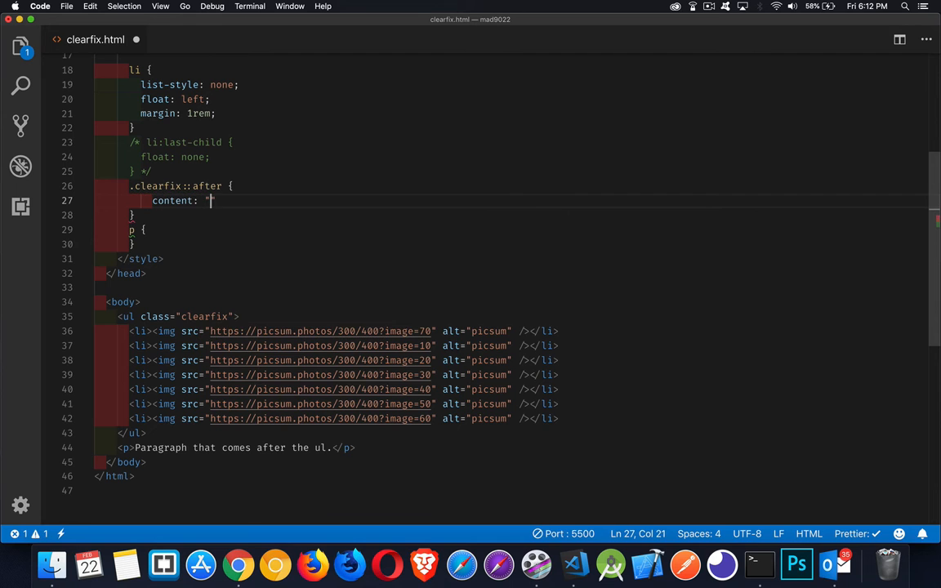
pyautogui.write('asdfasd')
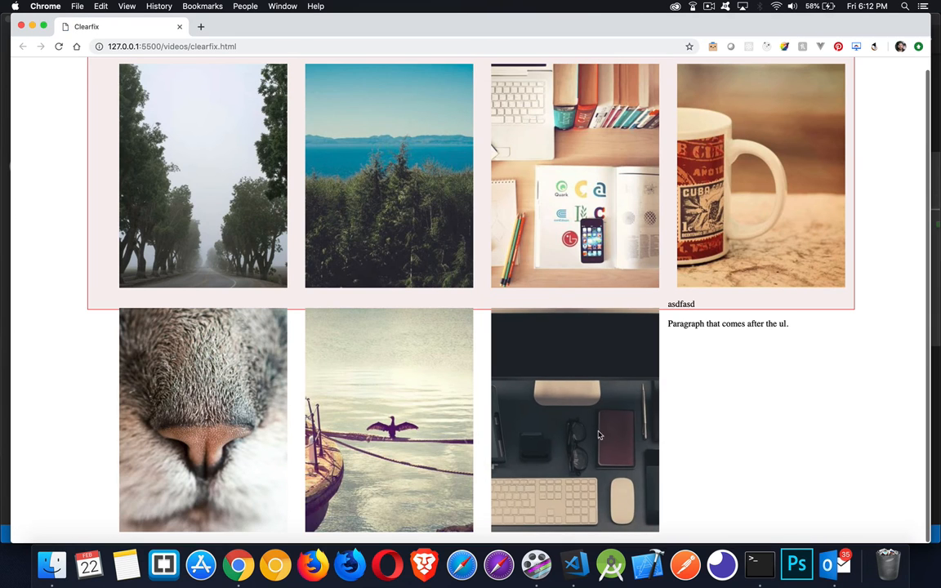
pyautogui.moveTo(676, 309)
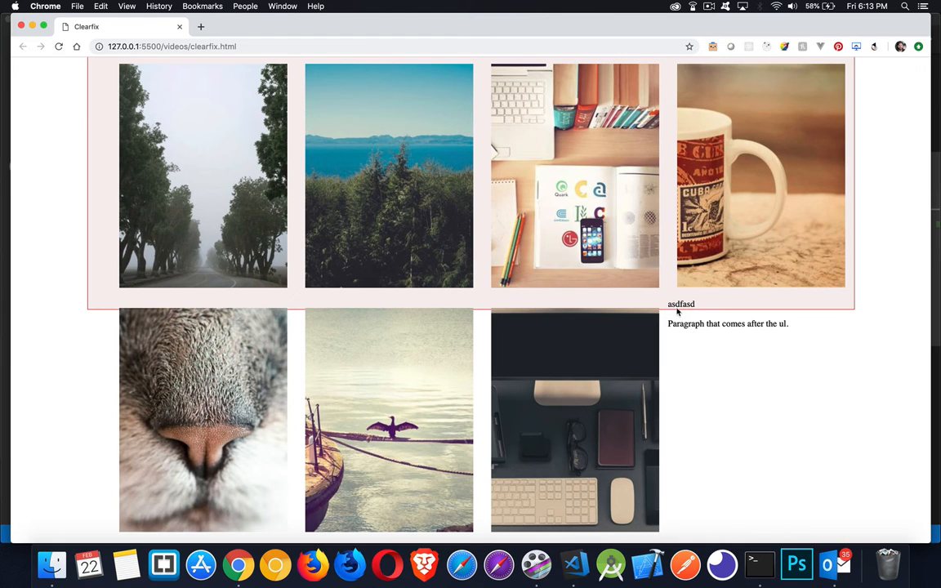
pyautogui.moveTo(704, 330)
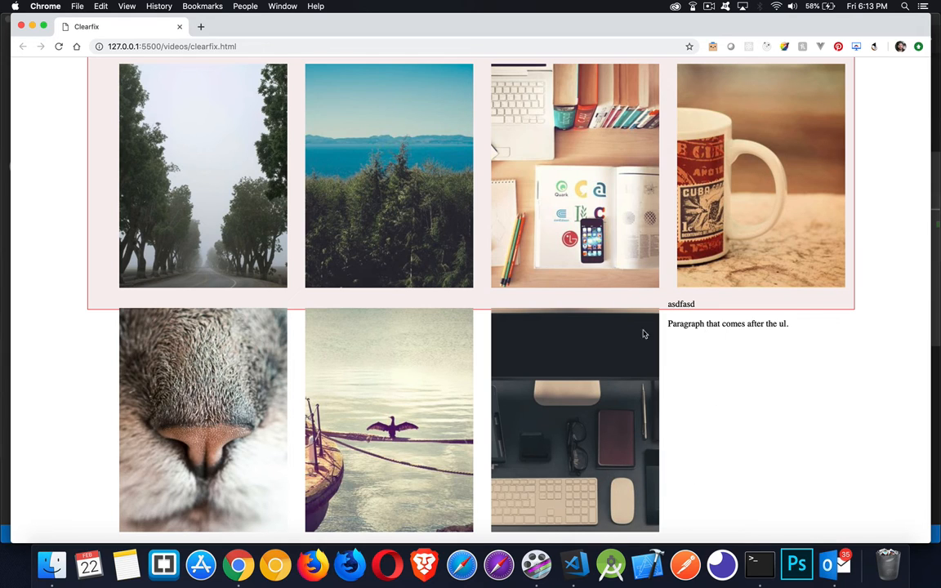
pyautogui.moveTo(656, 314)
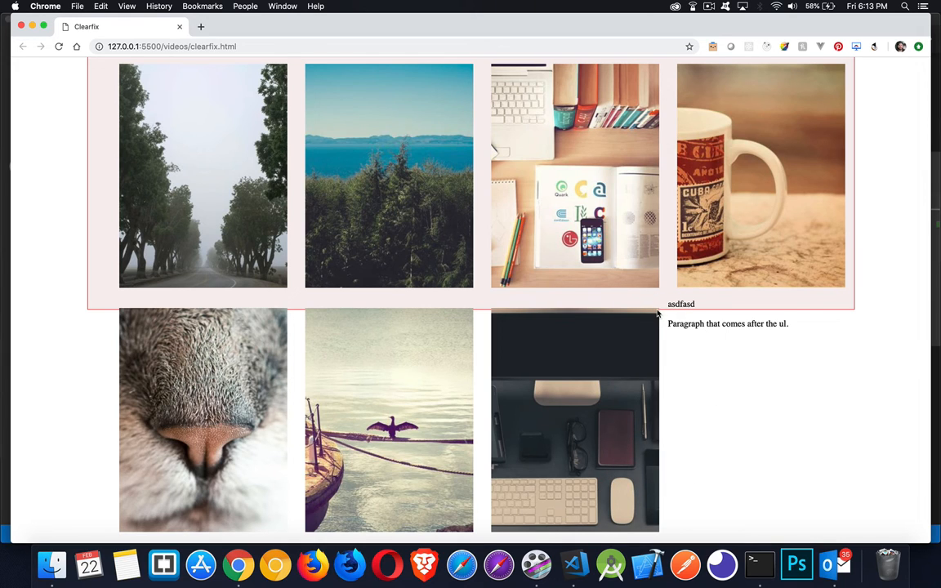
pyautogui.moveTo(679, 336)
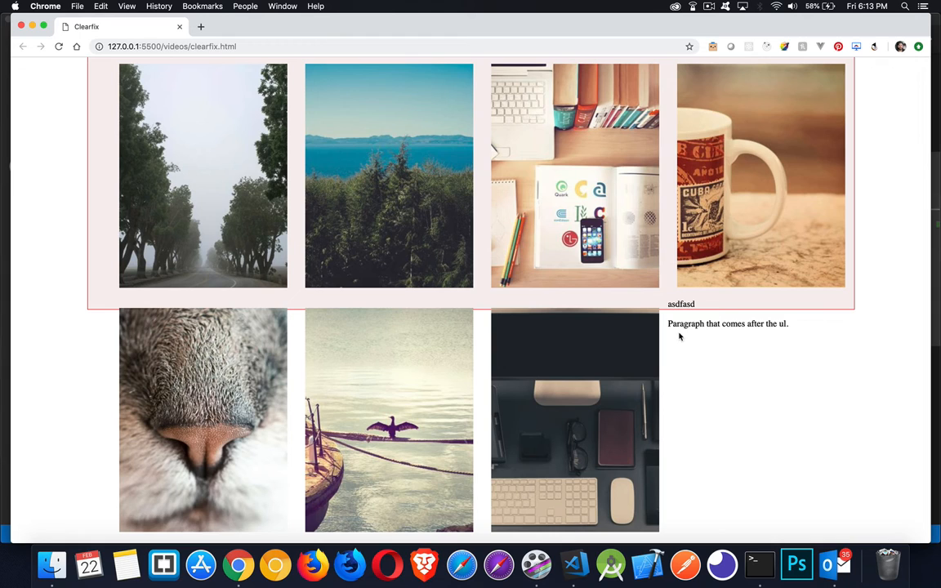
pyautogui.moveTo(684, 312)
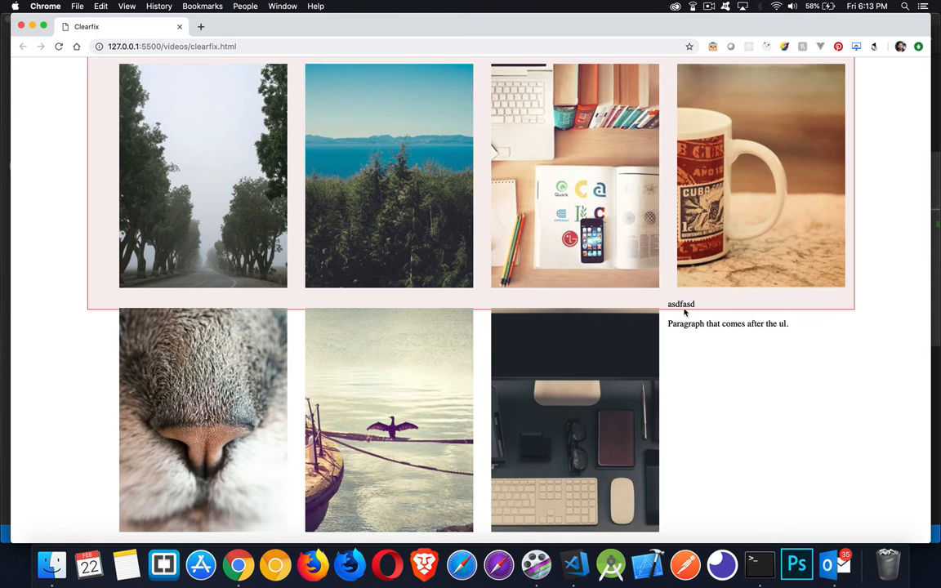
pyautogui.moveTo(673, 503)
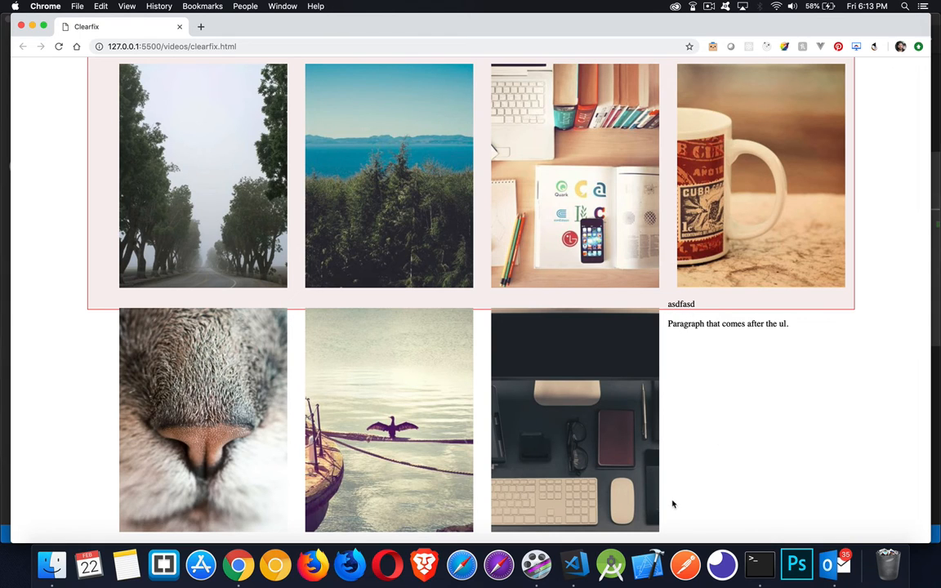
# Step: Add clear: both and display: block to the .clearfix::after rule
pyautogui.press('cmd+tab')
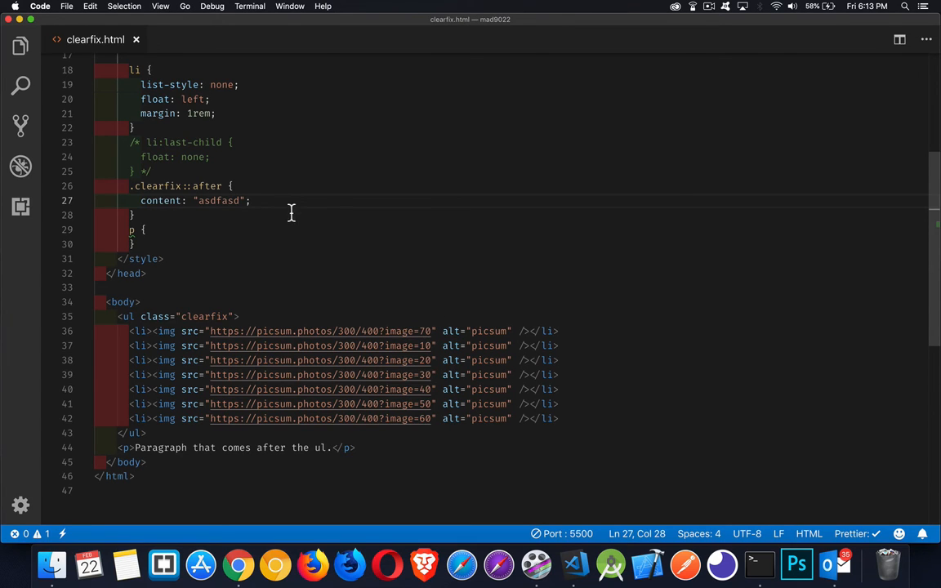
pyautogui.write('clear')
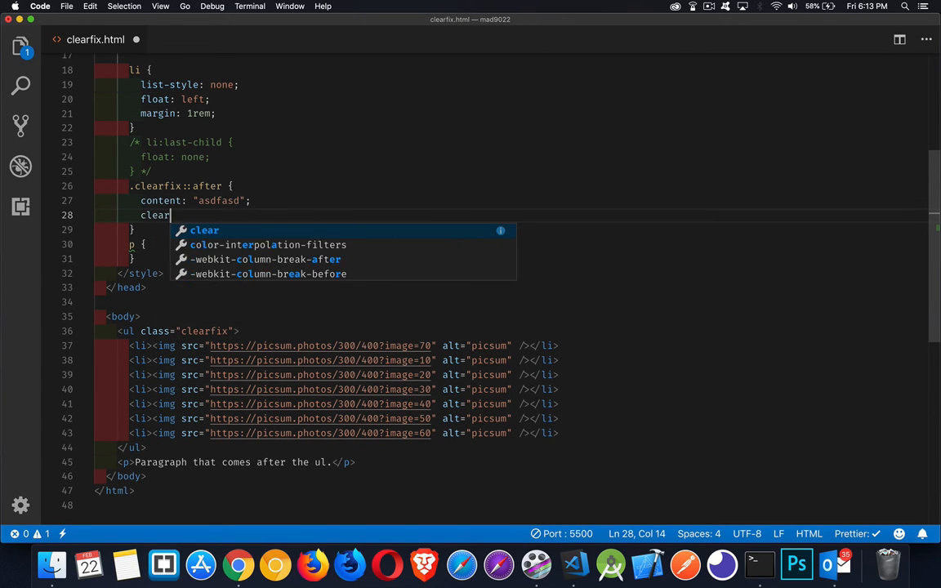
pyautogui.write(':both;')
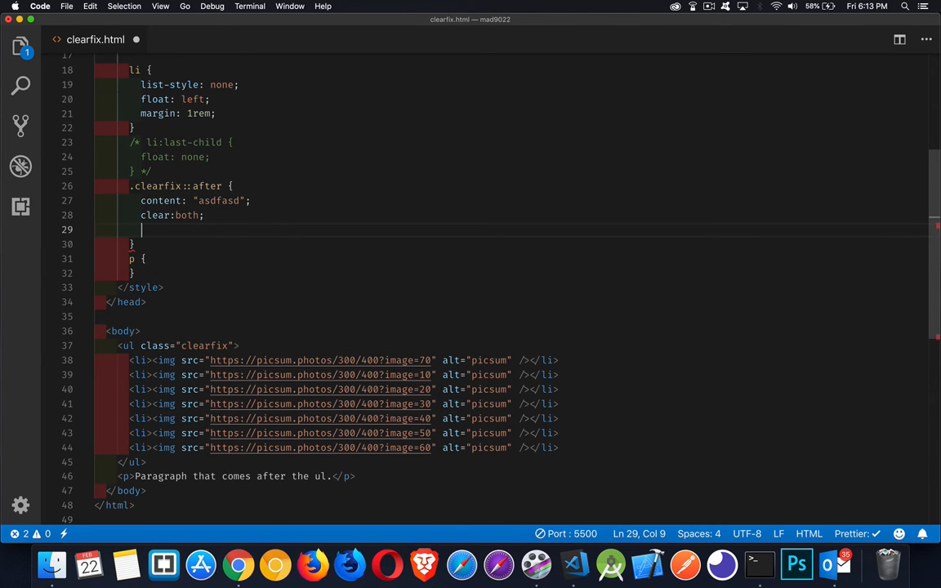
pyautogui.write('display:')
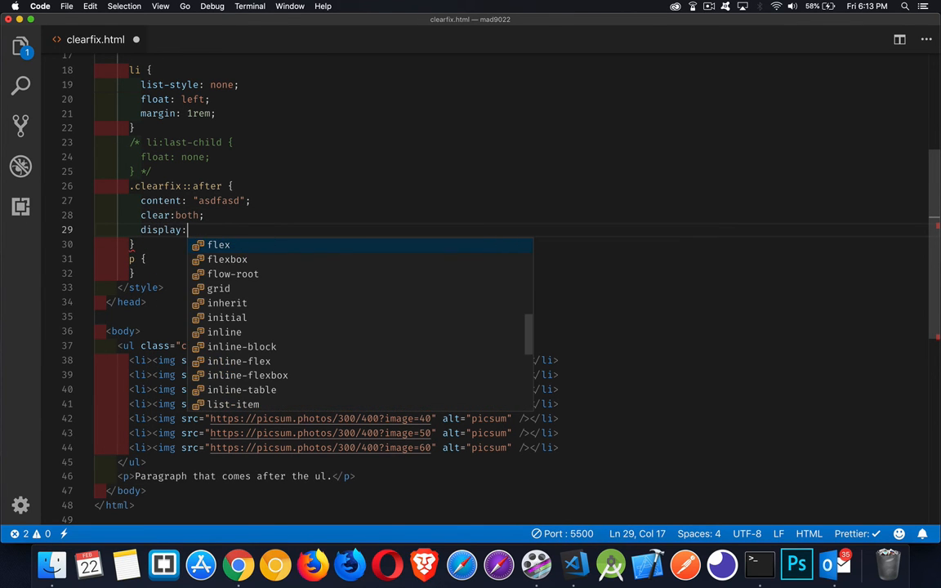
pyautogui.write('block;')
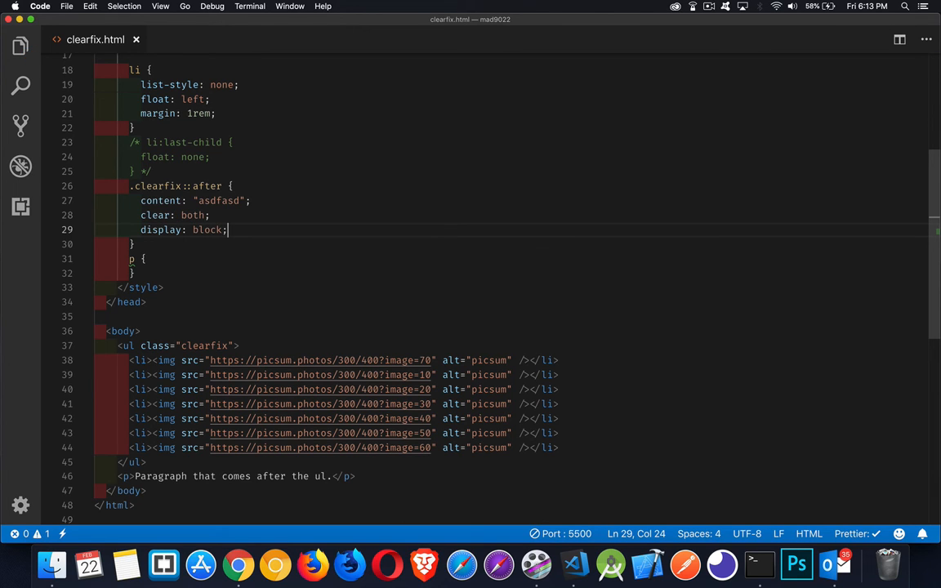
pyautogui.doubleClick(206, 186)
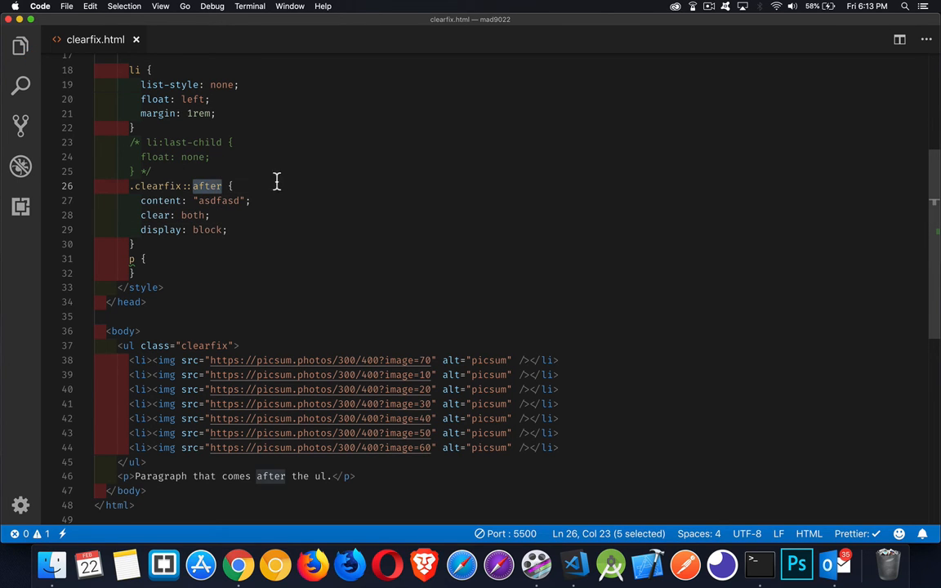
pyautogui.moveTo(222, 176)
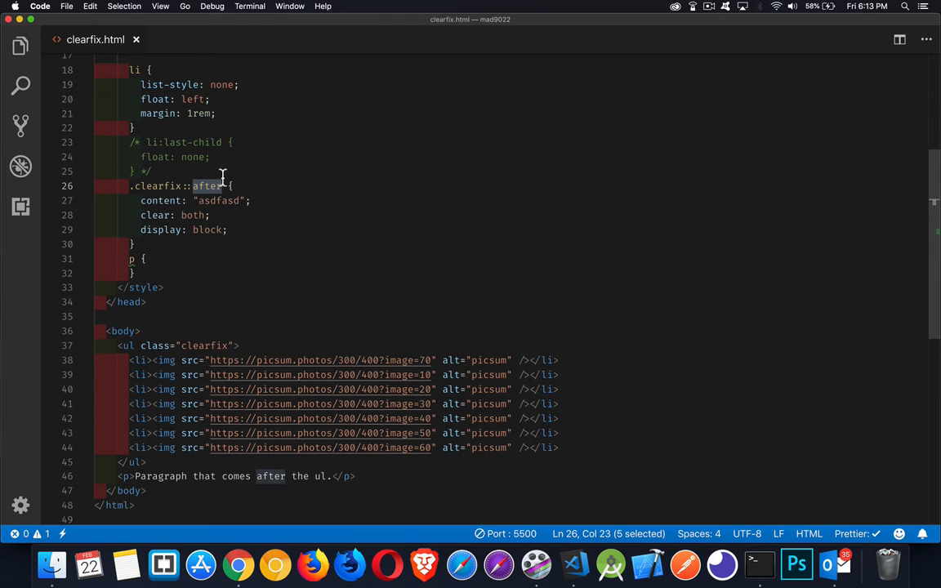
pyautogui.moveTo(237, 180)
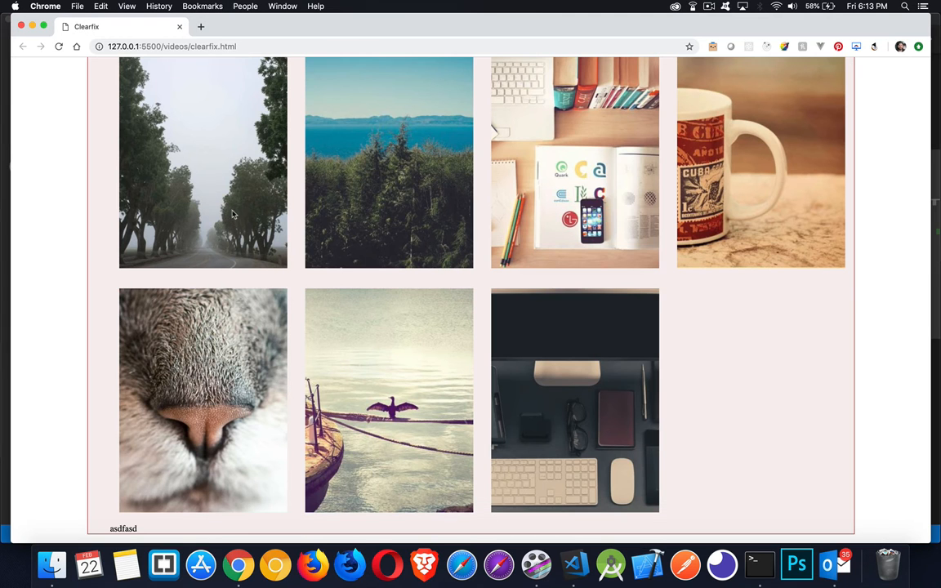
pyautogui.moveTo(127, 530)
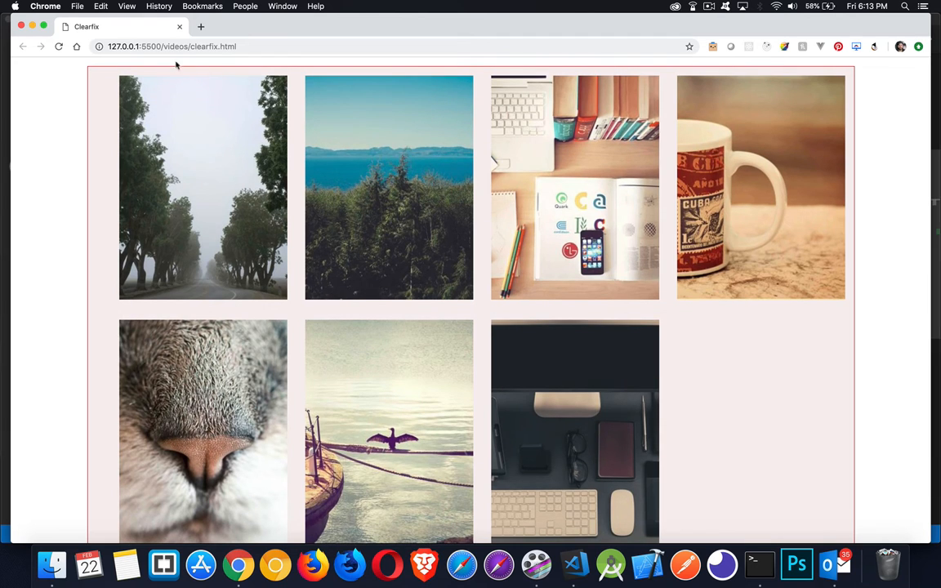
pyautogui.moveTo(708, 343)
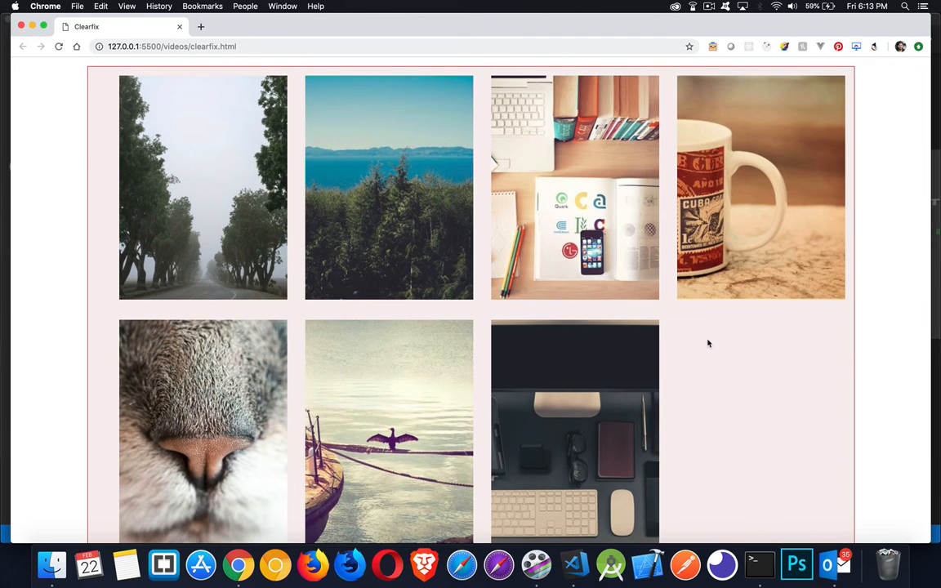
# Step: Scroll the reloaded page to see the bordered ul wrapping both rows of floated images
pyautogui.scroll(-3)
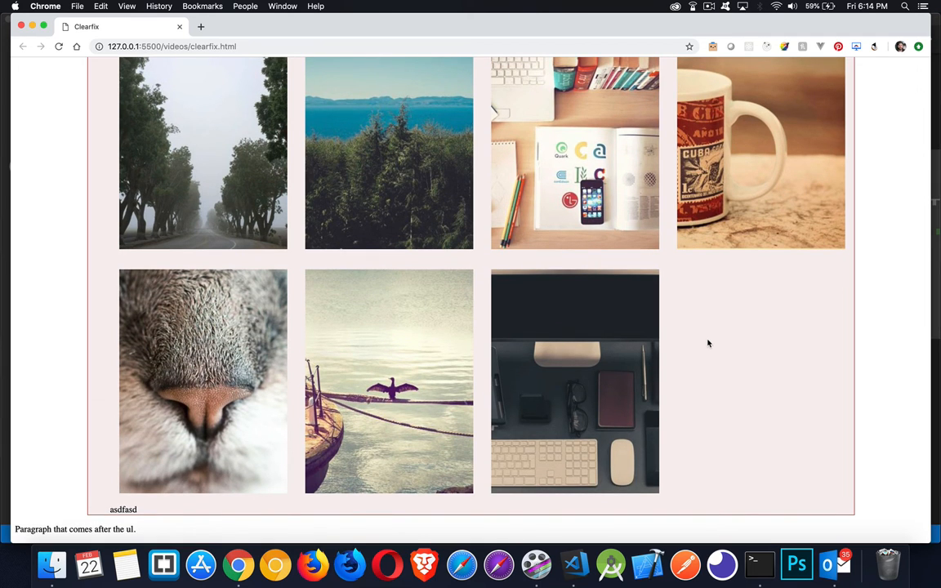
pyautogui.moveTo(124, 509)
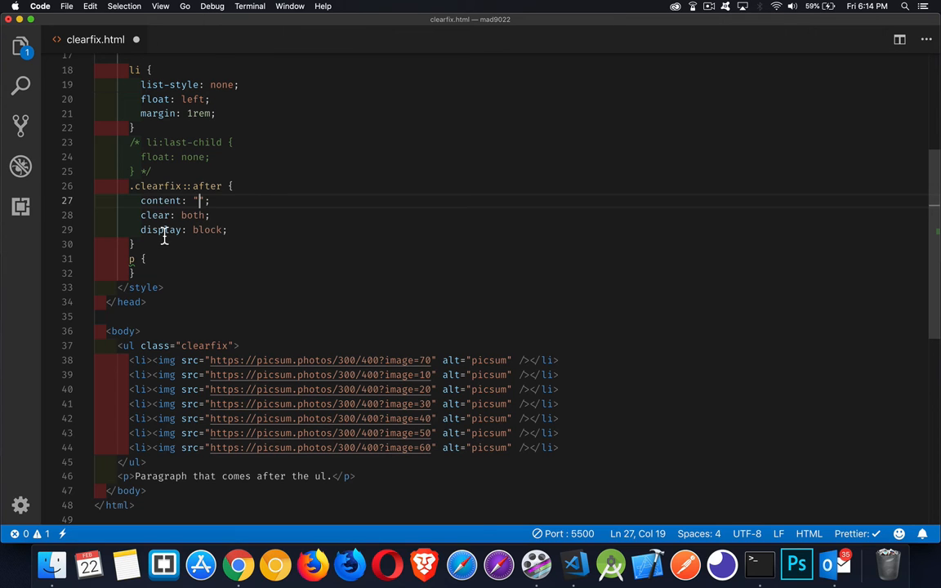
# Step: Change .clearfix::after to content: '' and display: table
pyautogui.write('table')
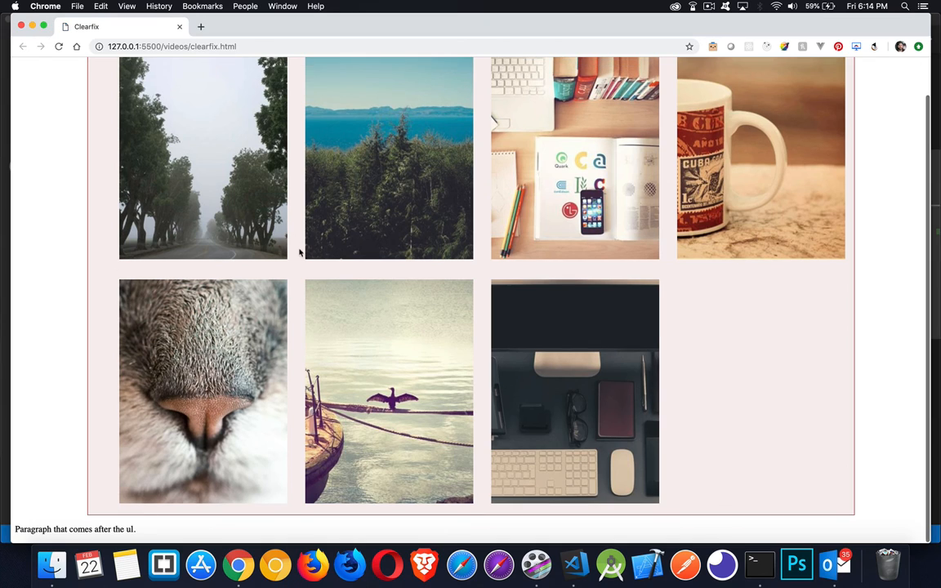
pyautogui.moveTo(113, 515)
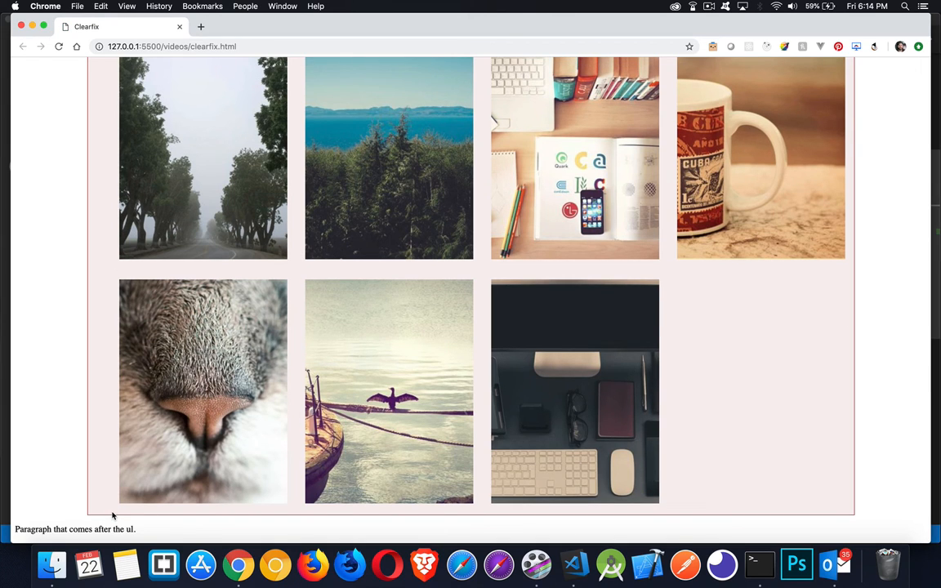
pyautogui.moveTo(414, 510)
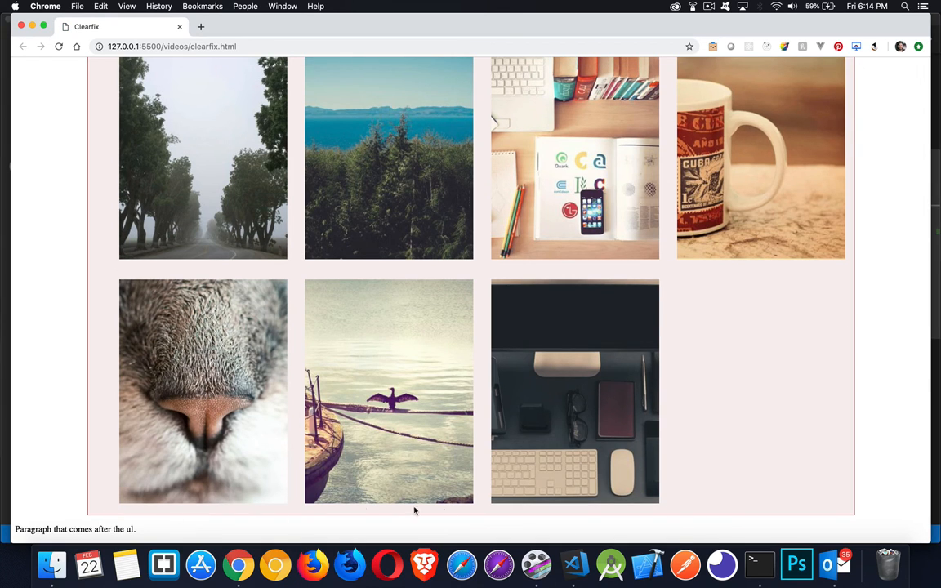
pyautogui.moveTo(627, 516)
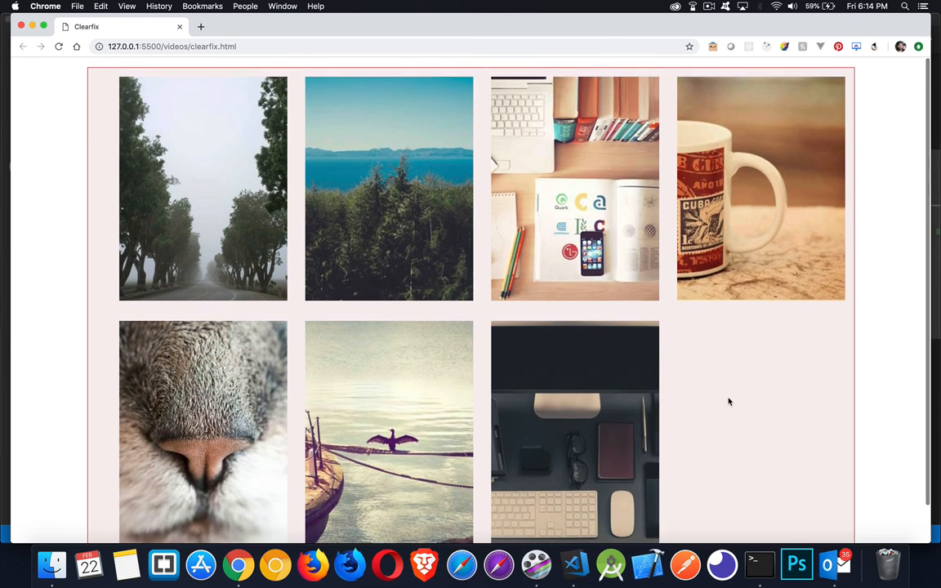
# Step: Scroll the page down and back up to check the list encloses the images with no generated text
pyautogui.scroll(-3)
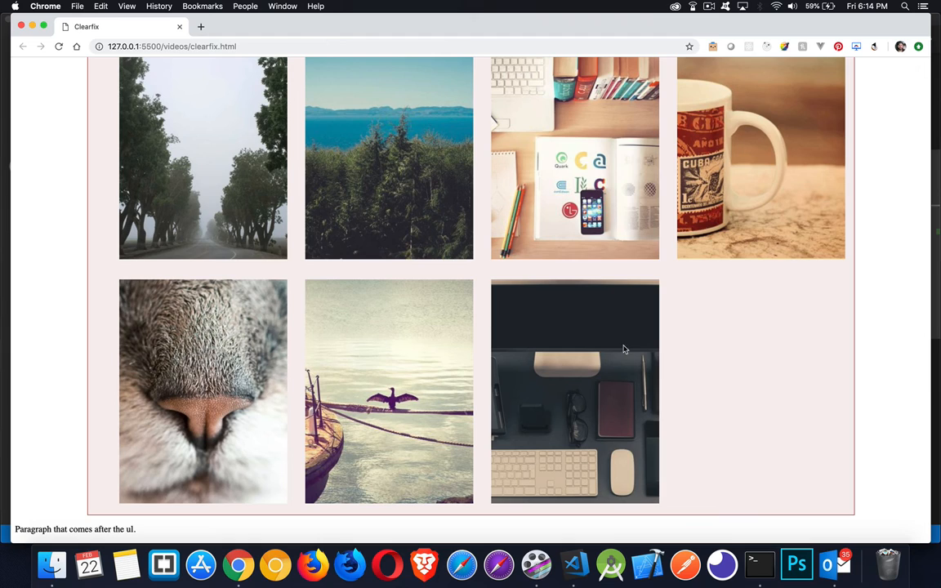
pyautogui.moveTo(79, 531)
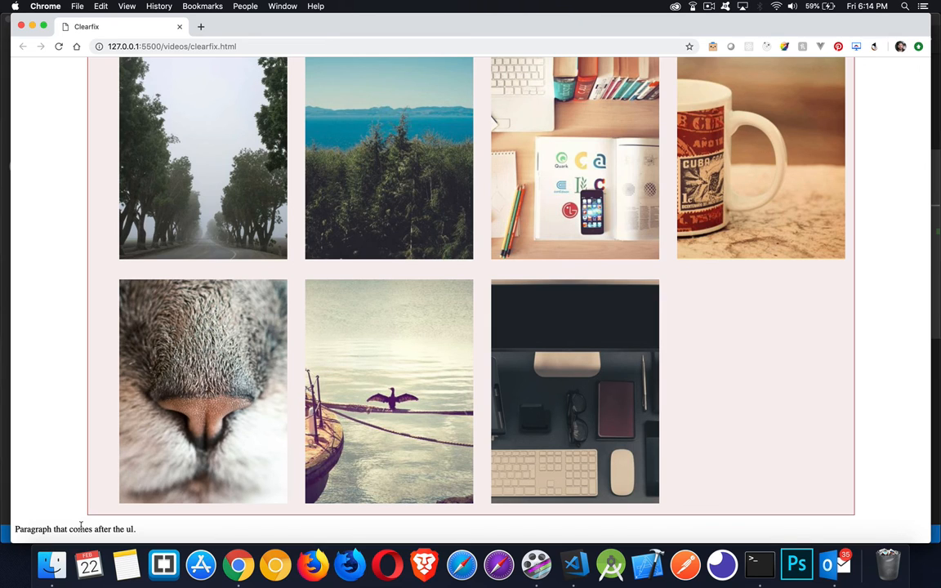
pyautogui.scroll(3)
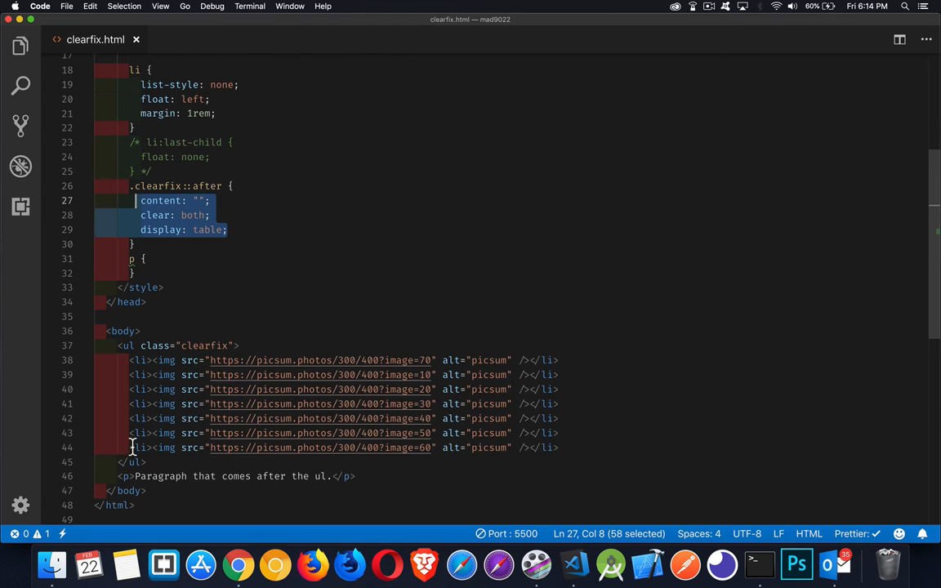
pyautogui.click(130, 187)
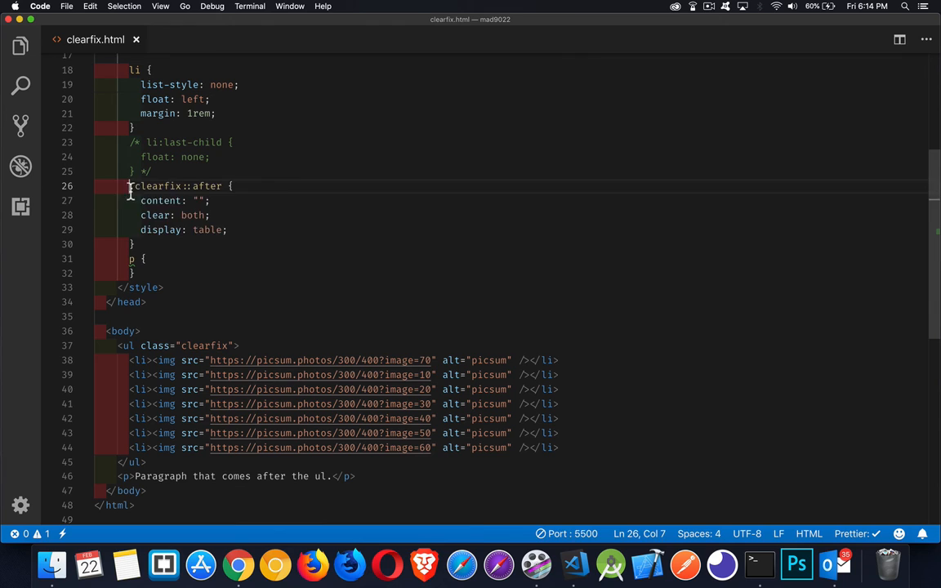
pyautogui.moveTo(129, 186); pyautogui.dragTo(134, 245)
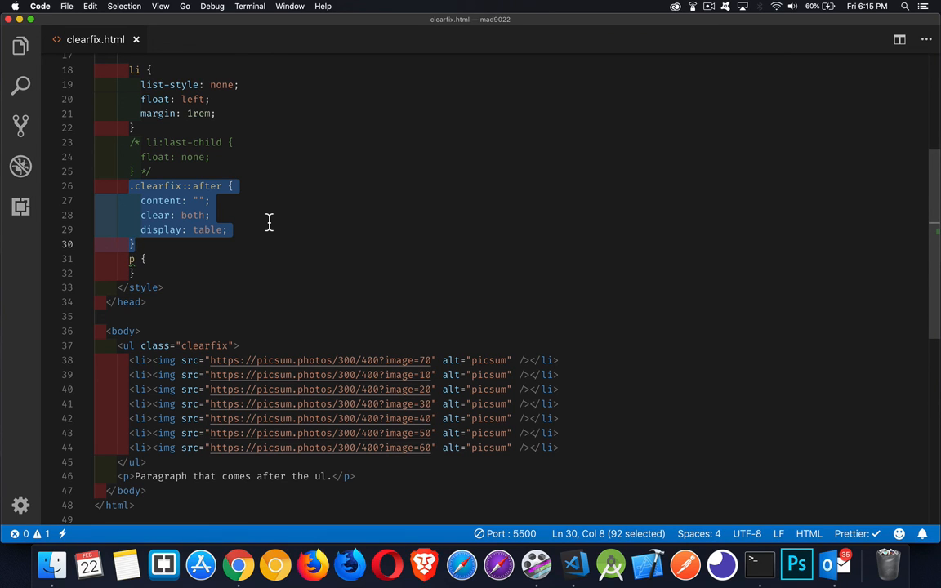
pyautogui.moveTo(399, 418)
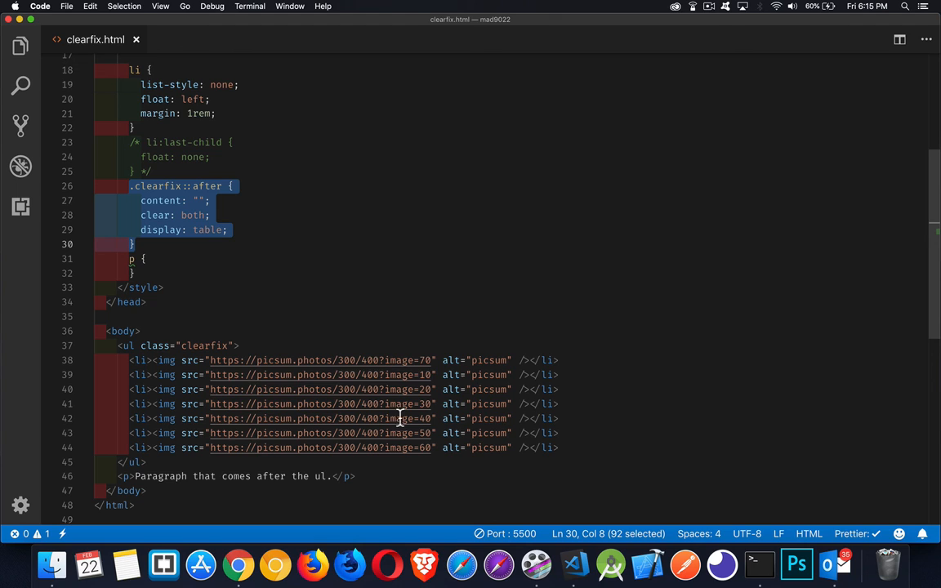
pyautogui.moveTo(271, 258)
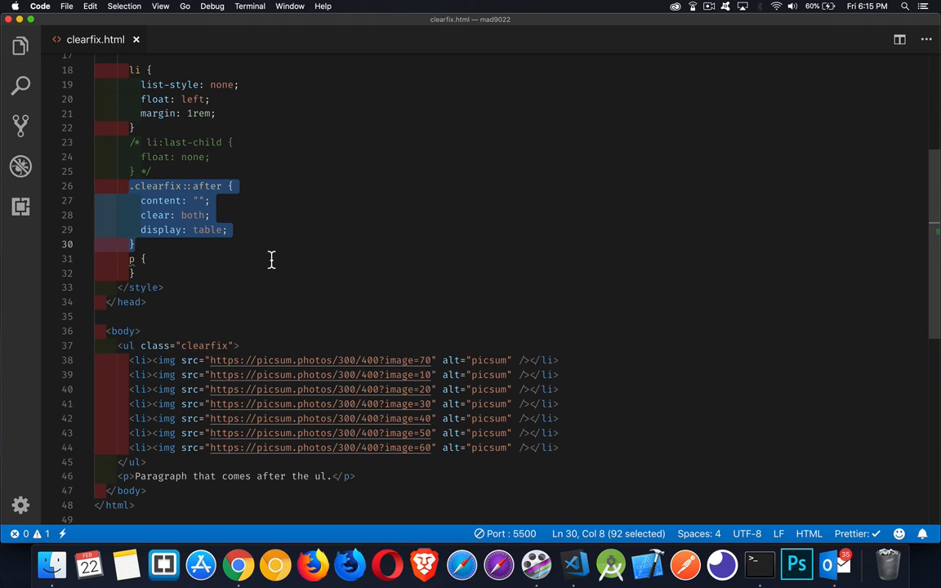
pyautogui.moveTo(222, 252)
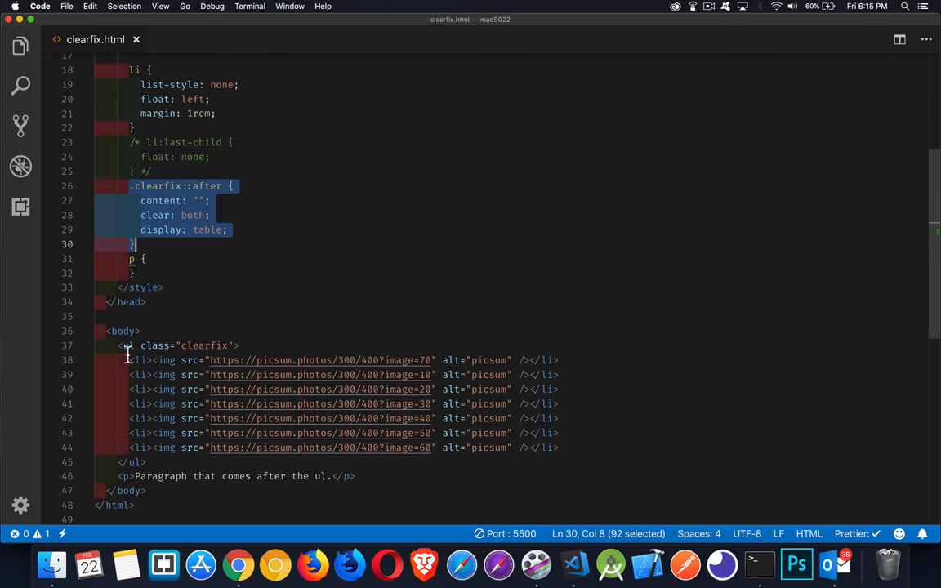
pyautogui.moveTo(124, 389)
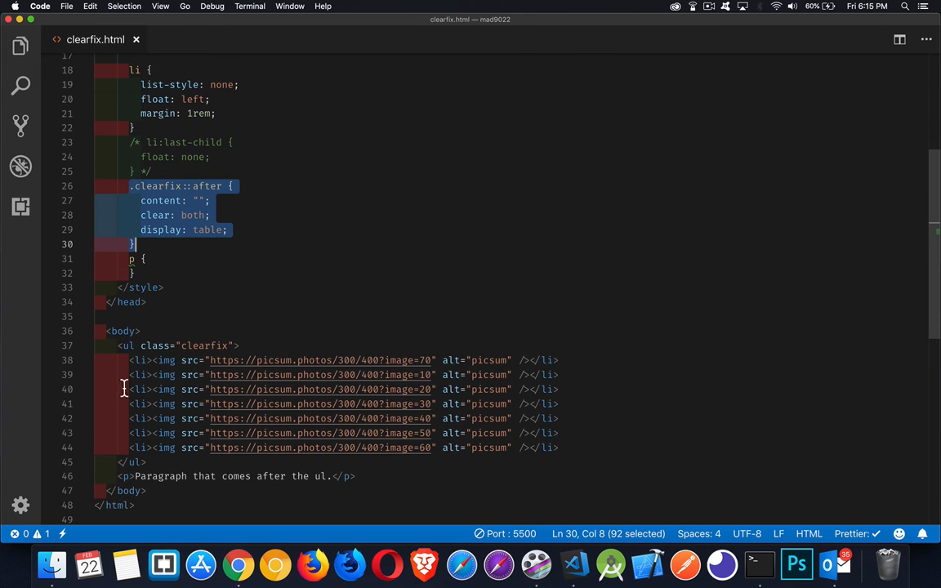